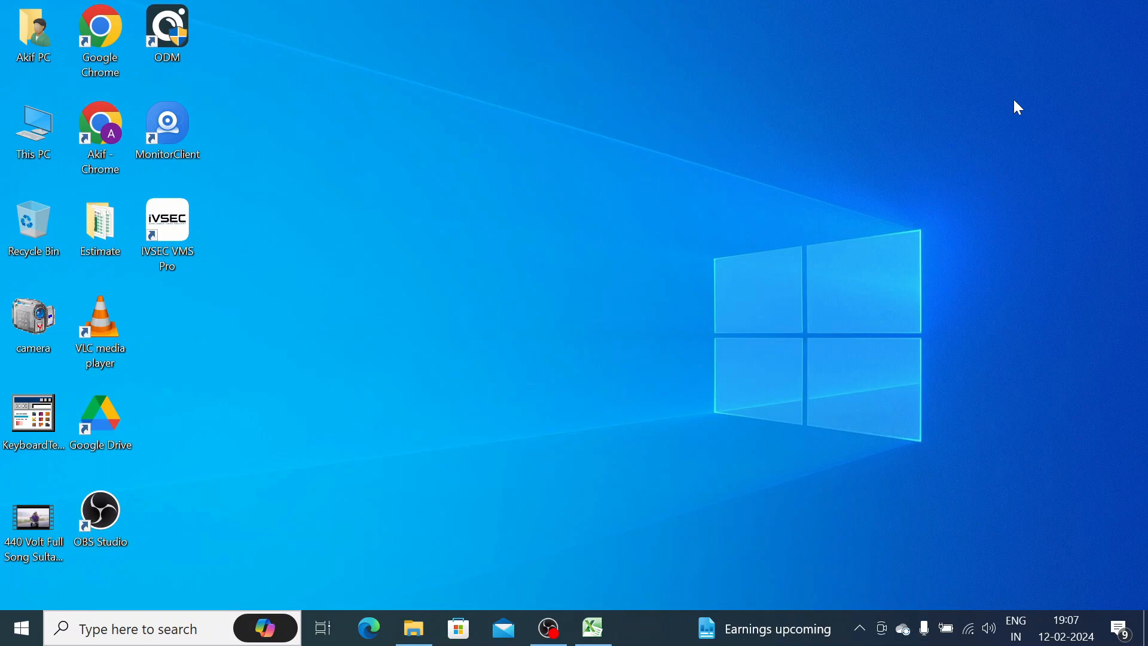
Launch Google Chrome from the desktop shortcut to a new tab
click(105, 129)
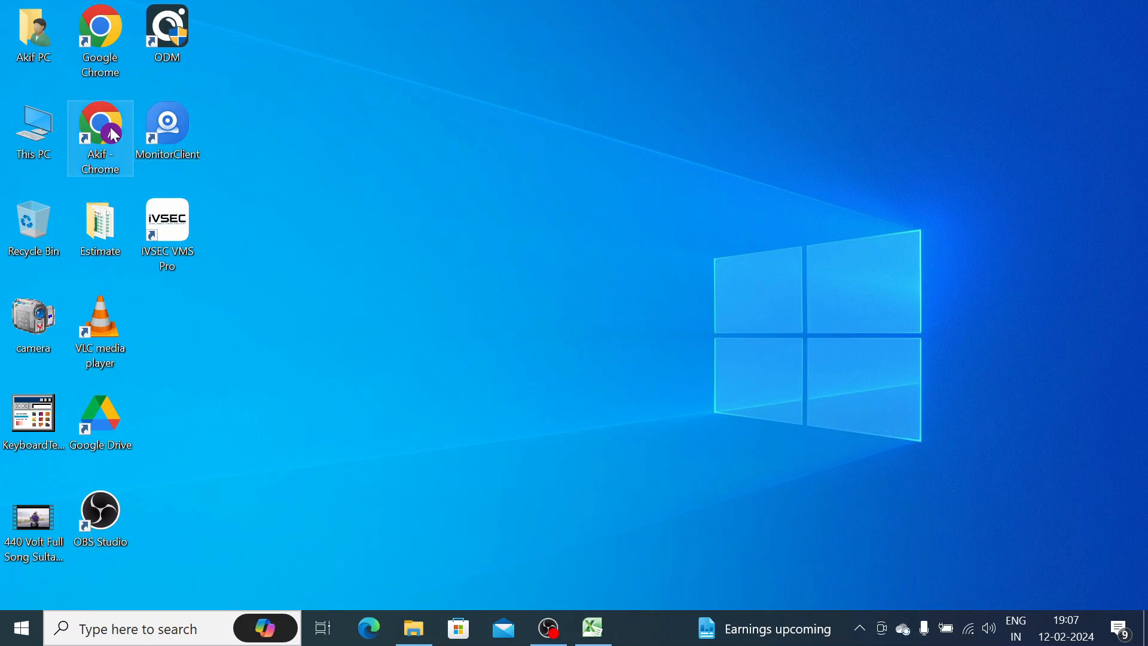
double_click(100, 122)
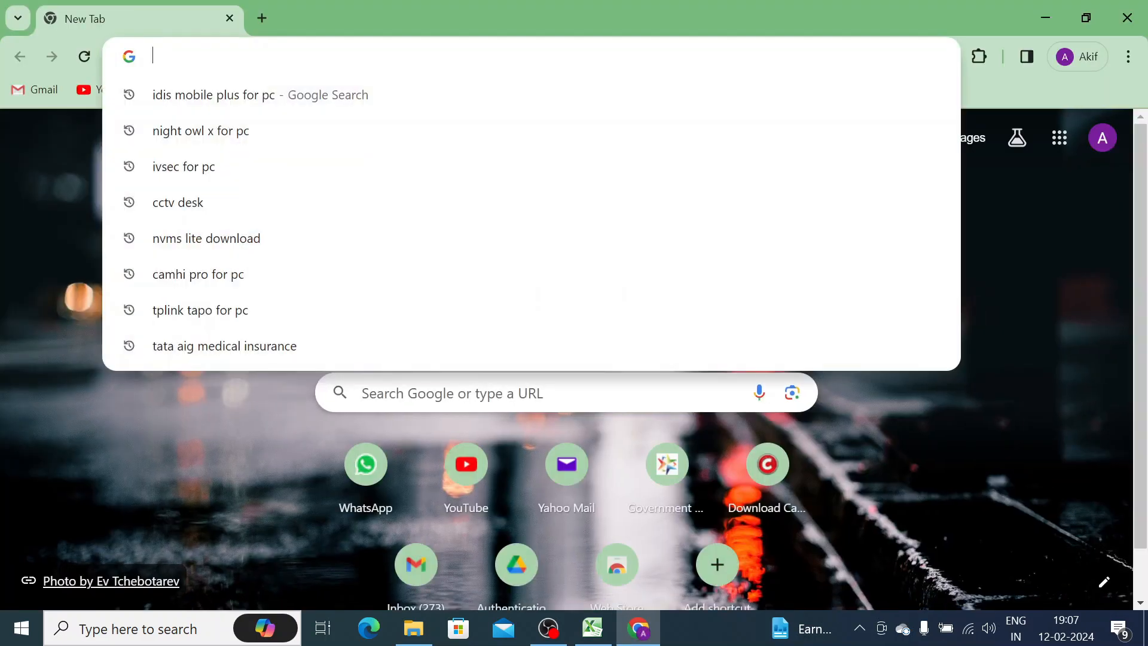
Search Google for 'night owl x for pc' and scroll the results to the CCTV DESK guide
text(m)
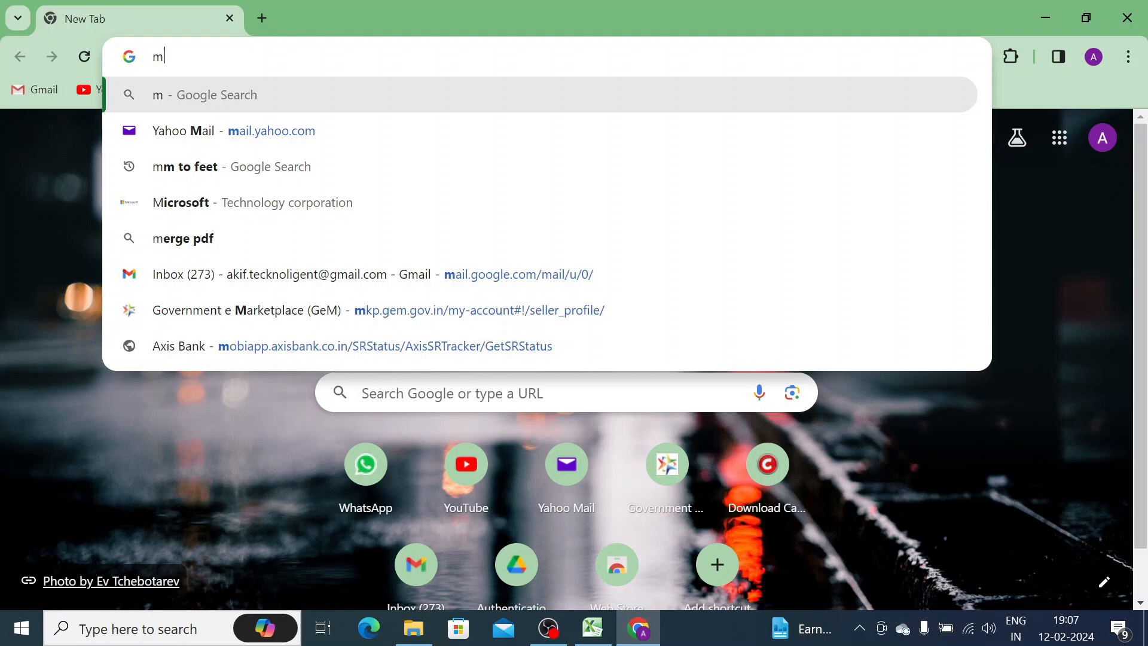
text(n)
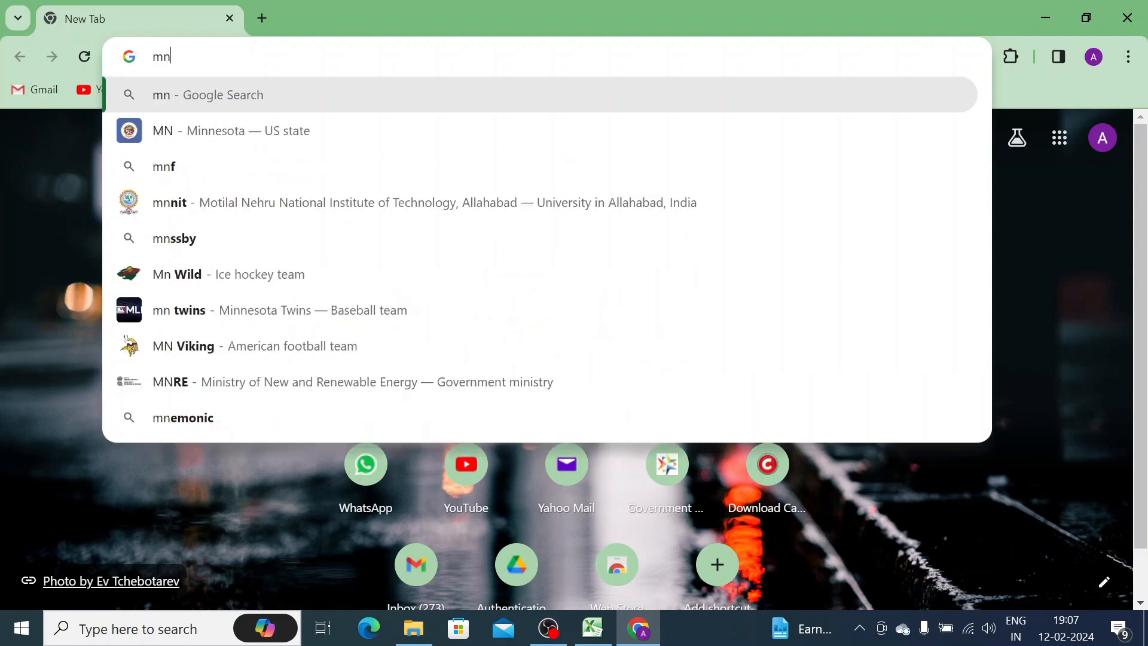
text(night owl x for pc)
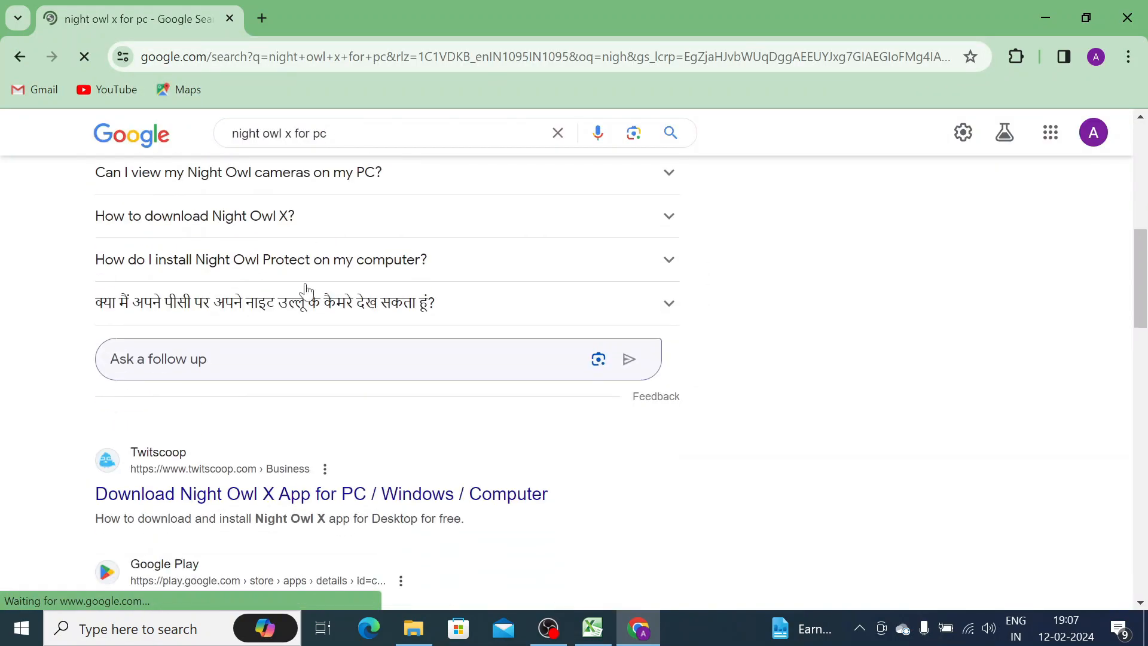
scroll(down, 3)
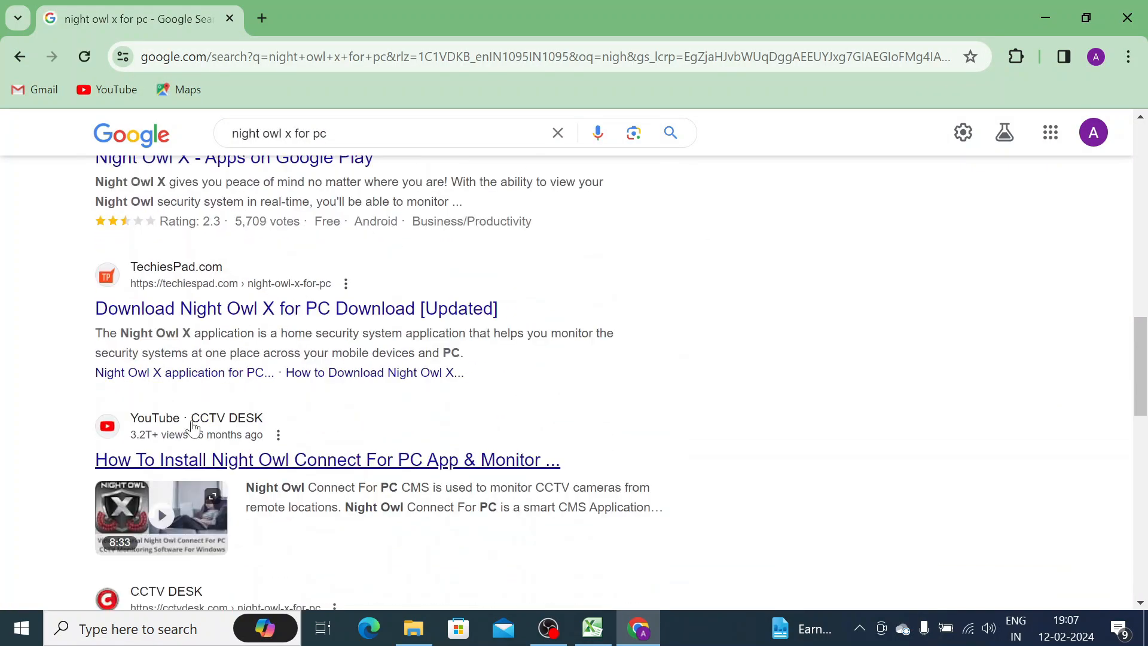
scroll(up, 3)
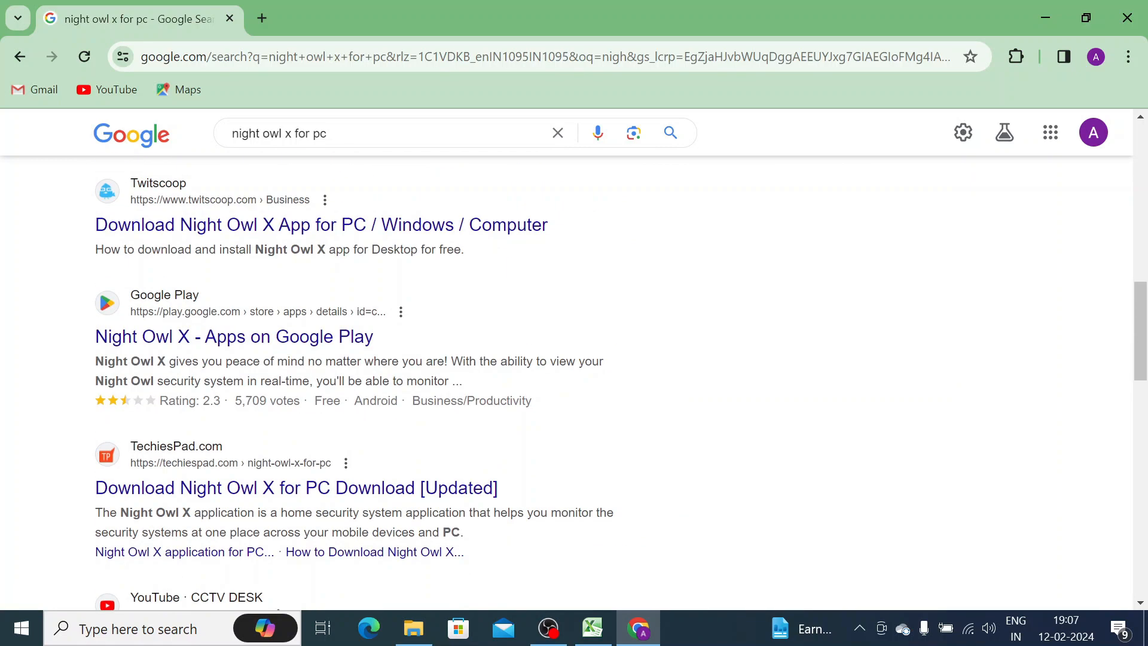
scroll(down, 3)
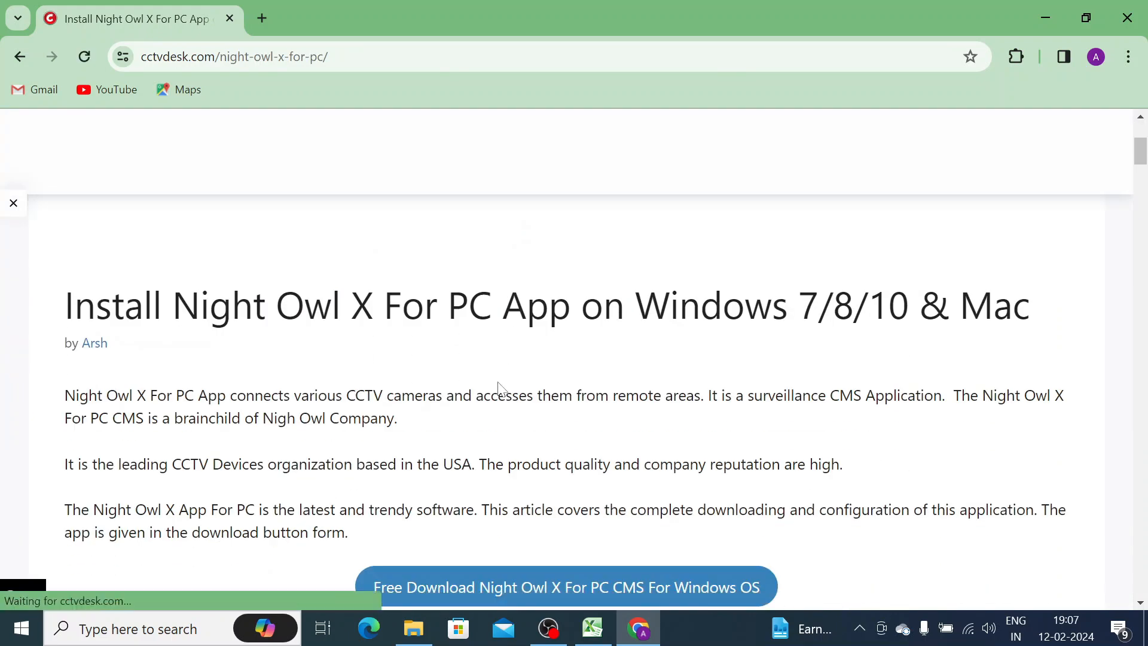
Scroll the CCTV DESK article down to the Night Owl X Windows CMS download link
scroll(down, 3)
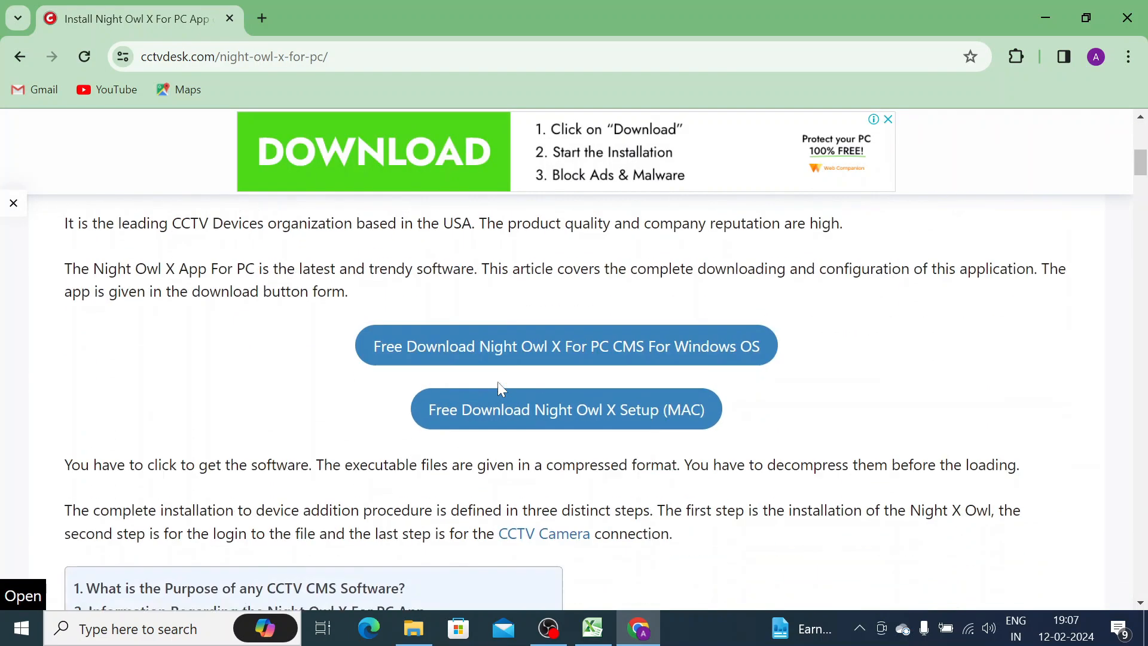
scroll(down, 3)
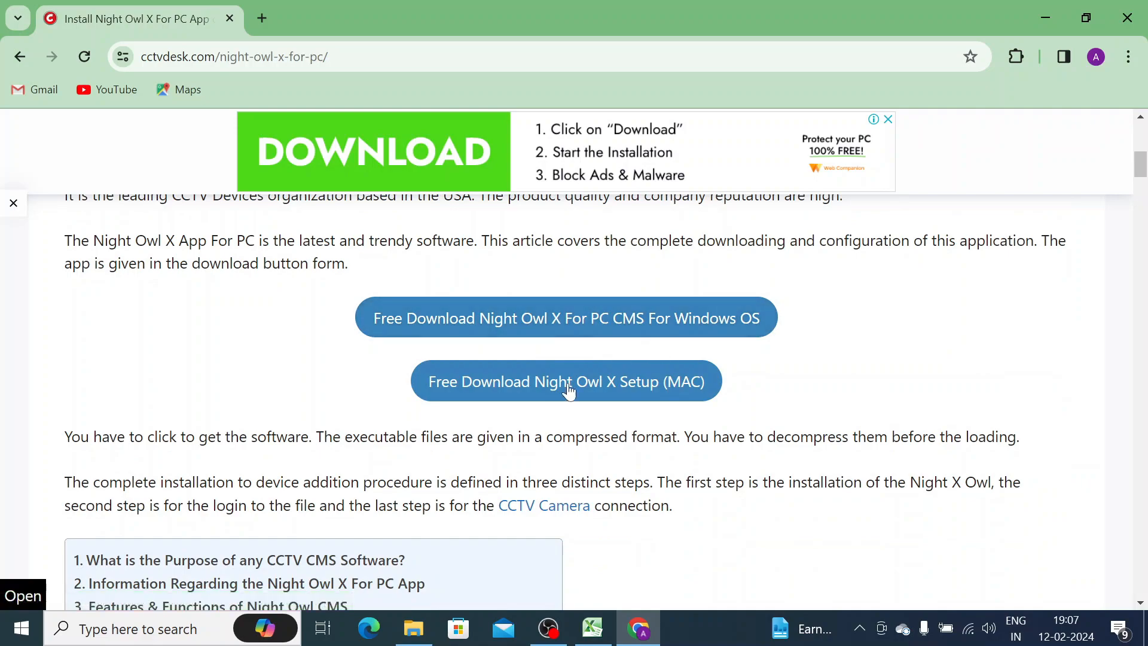
scroll(down, 3)
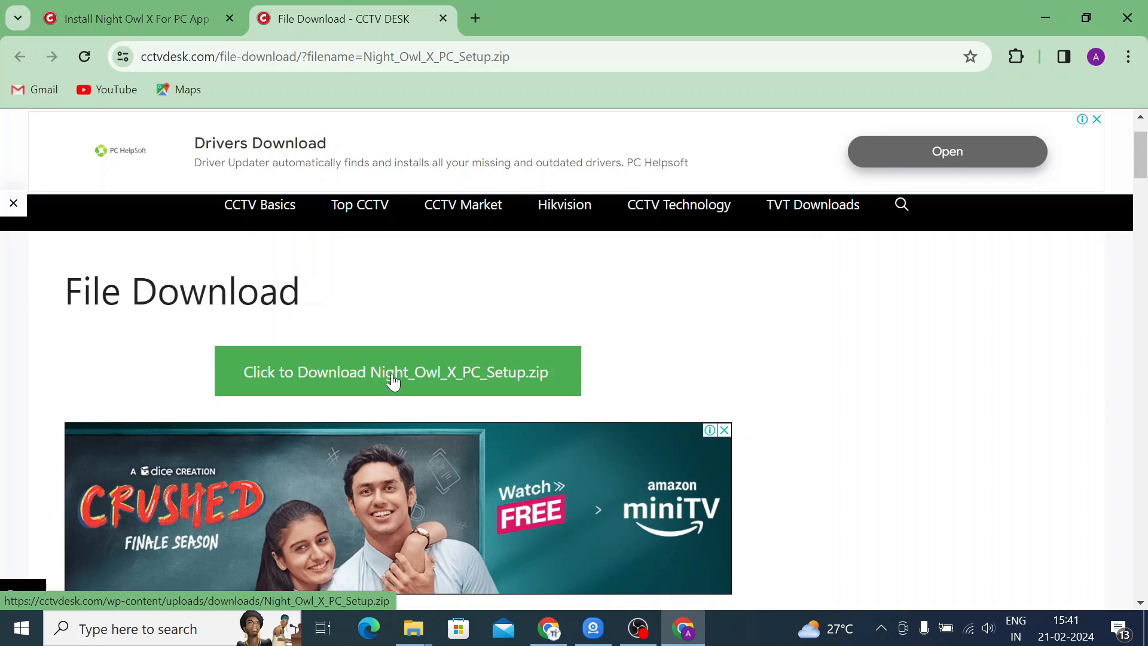
Download Night_Owl_X_PC_Setup.zip and reveal it in the Downloads folder
click(394, 372)
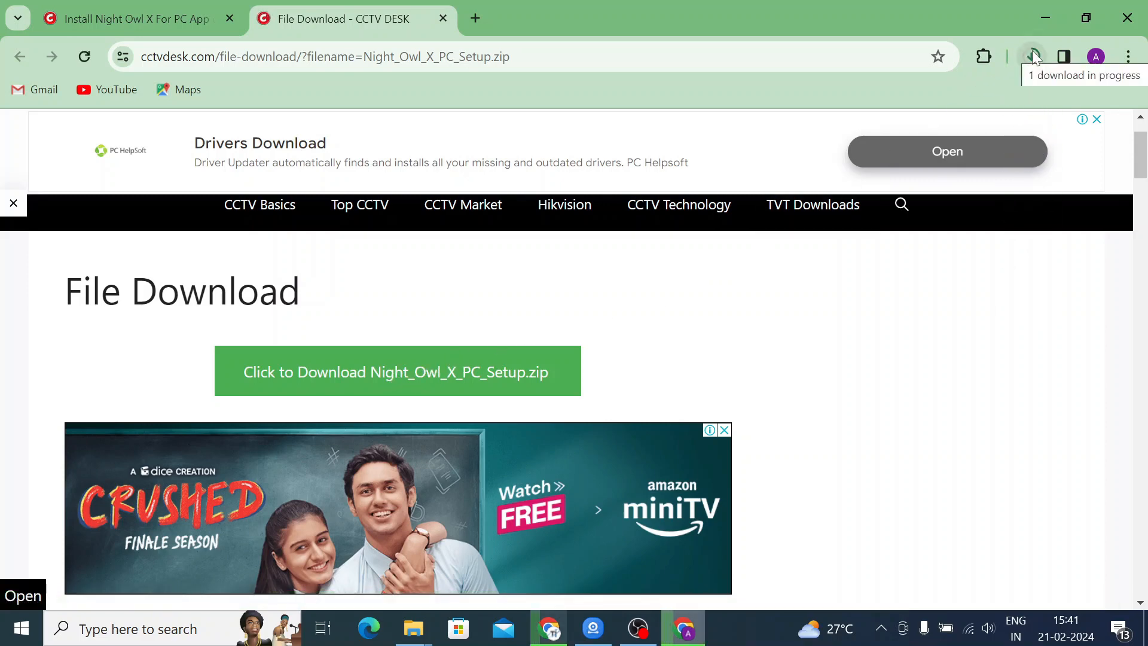
click(1031, 55)
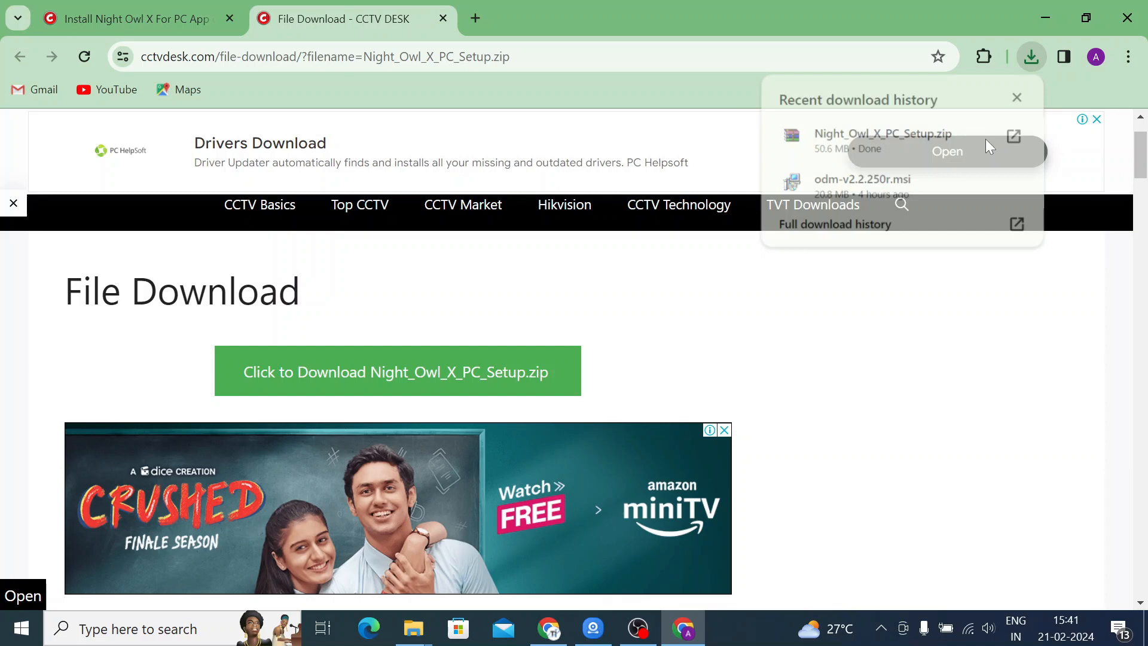
click(946, 152)
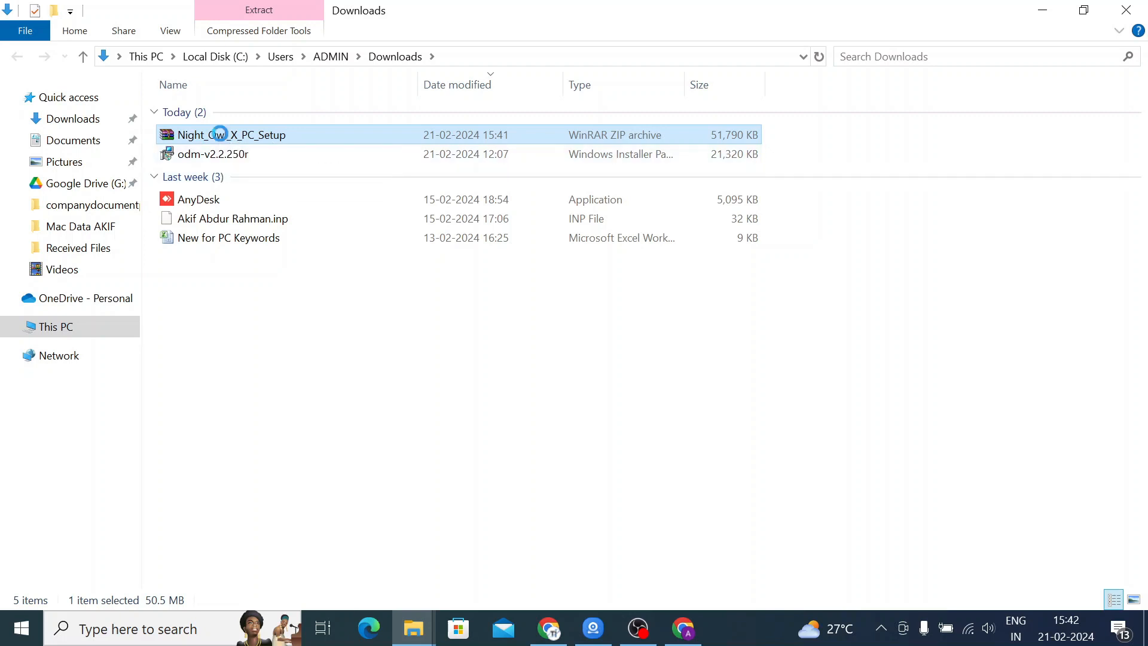
Extract the zip to Night_Owl_X_PC_Setup\ and locate NightOwlX_CMS_Setup_1.0.1 inside it
right_click(218, 134)
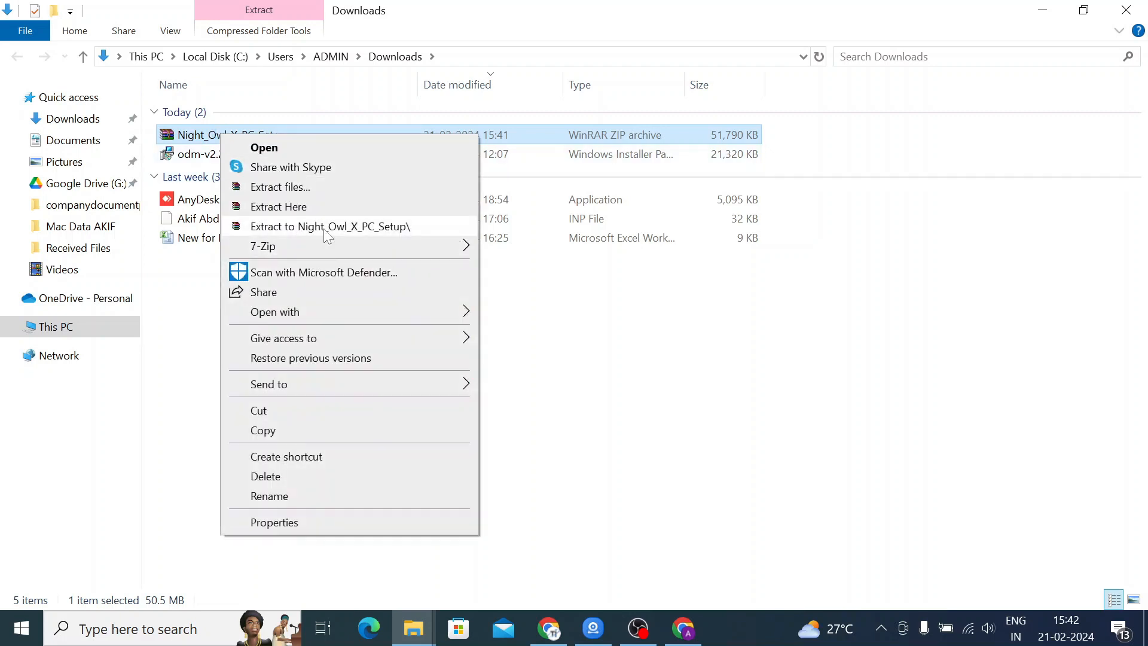
click(329, 228)
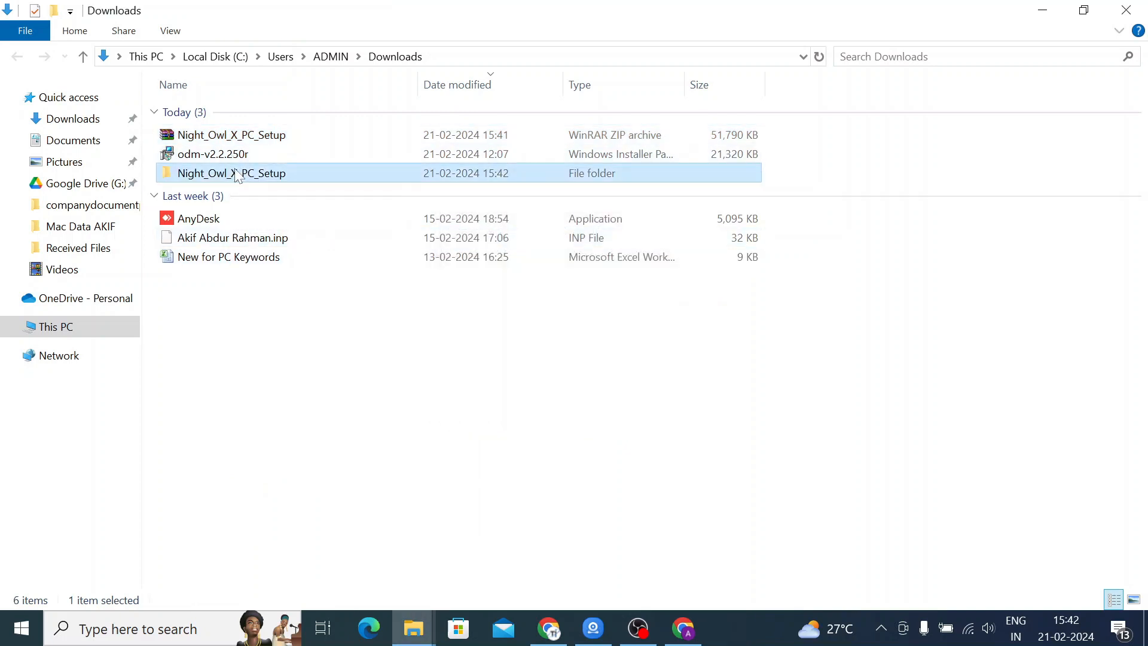
double_click(232, 172)
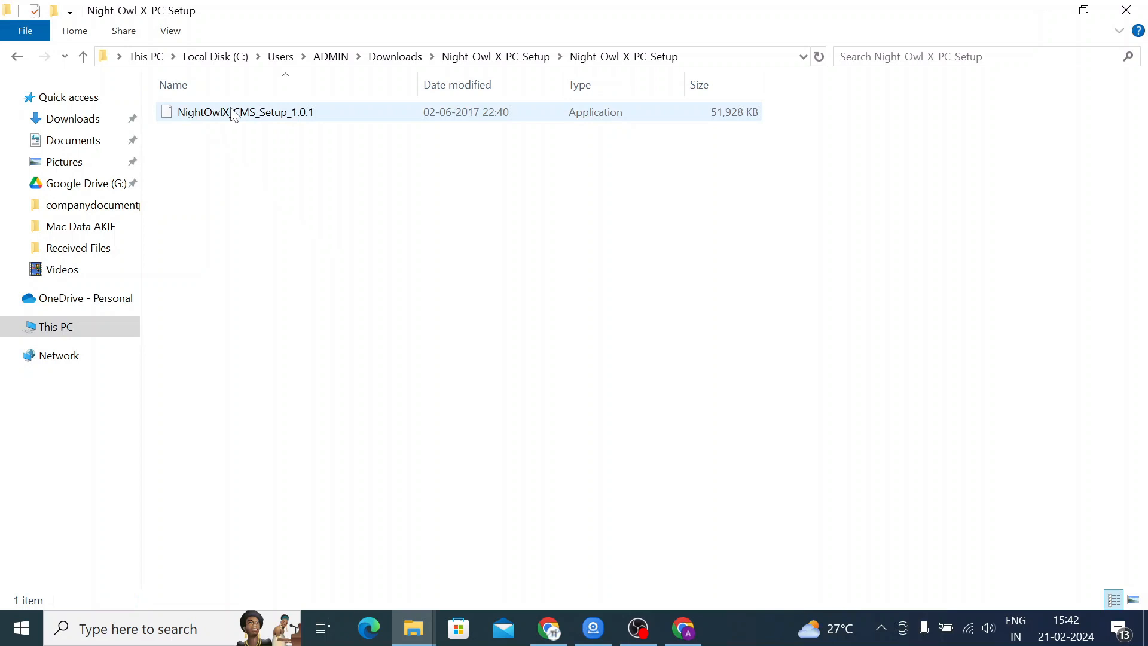
mouse_move(232, 115)
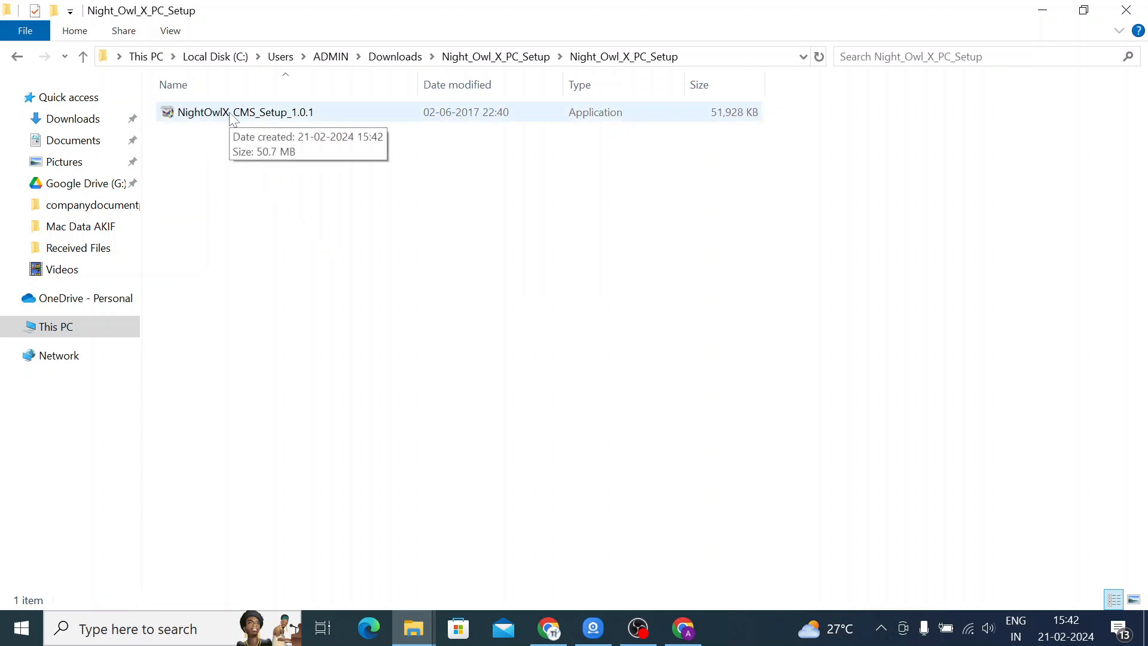
right_click(232, 113)
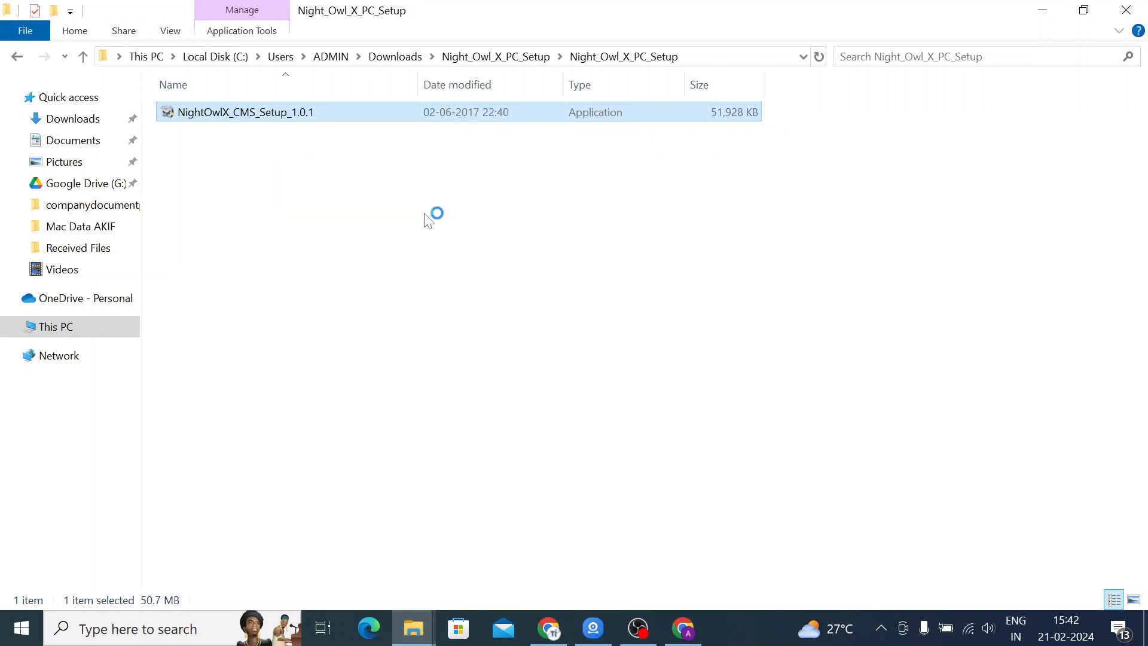
Install NightOwlX_CMS 1.0.1 with the licence accepted and default folders, finishing with 'Run NightOwlX_CMS' checked
double_click(245, 112)
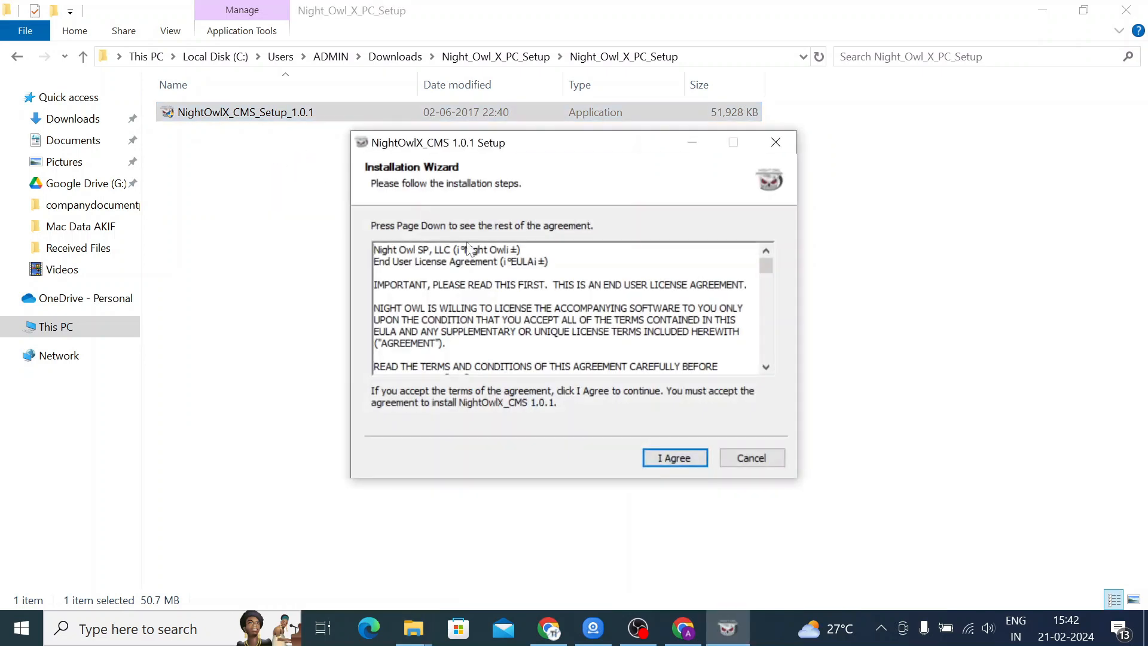
click(675, 456)
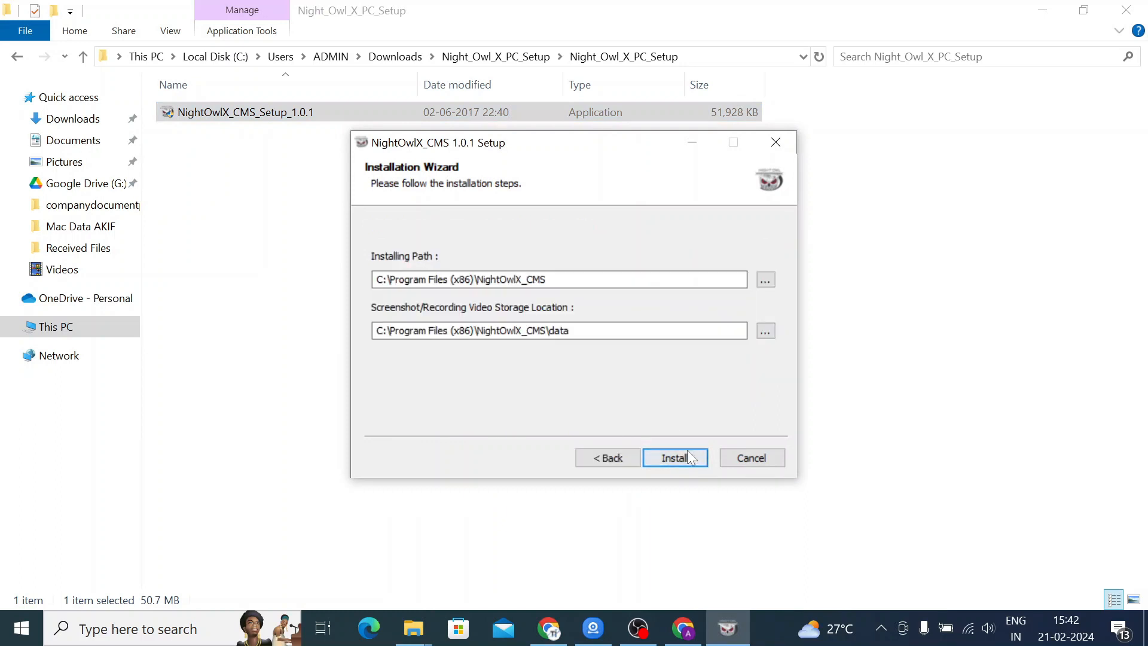
click(674, 456)
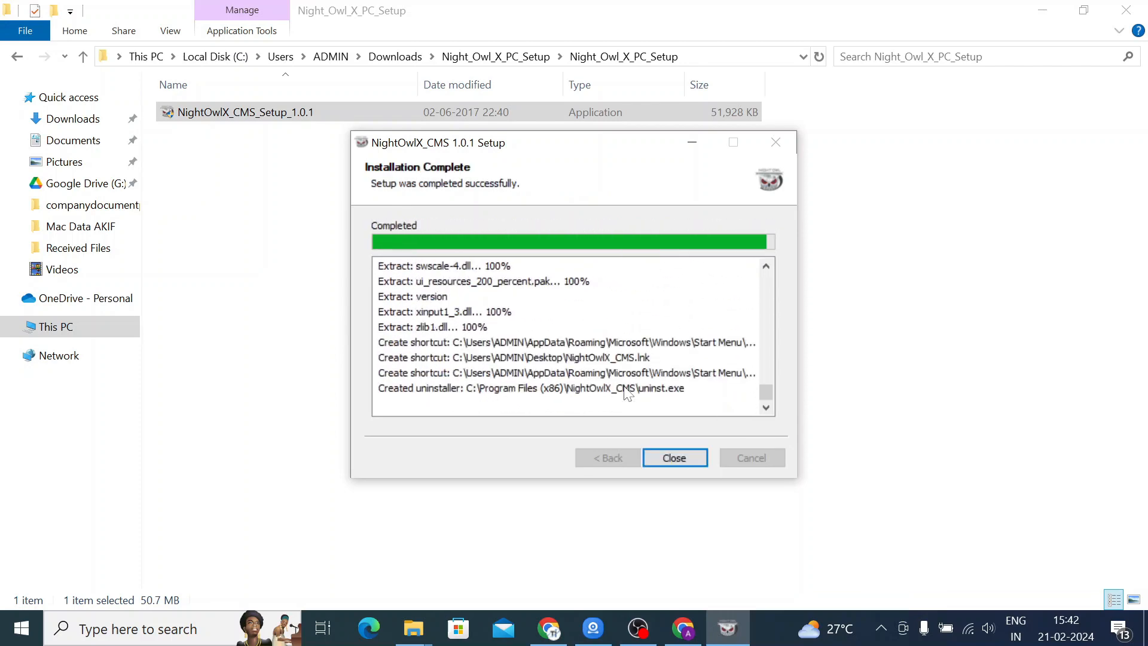
click(674, 457)
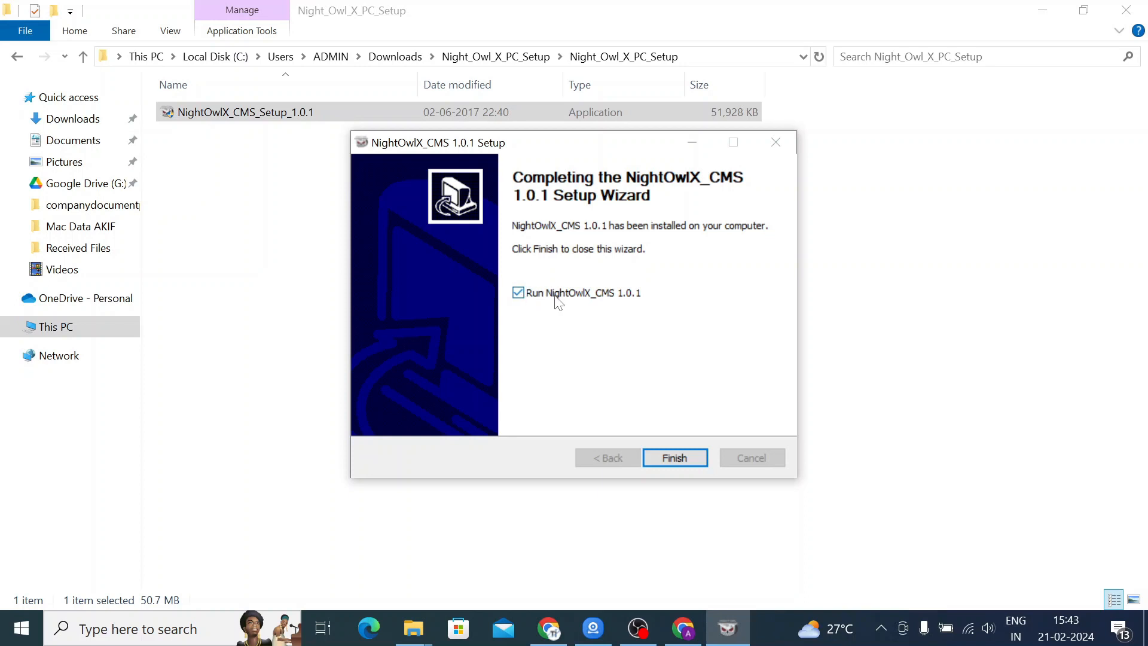
mouse_move(639, 314)
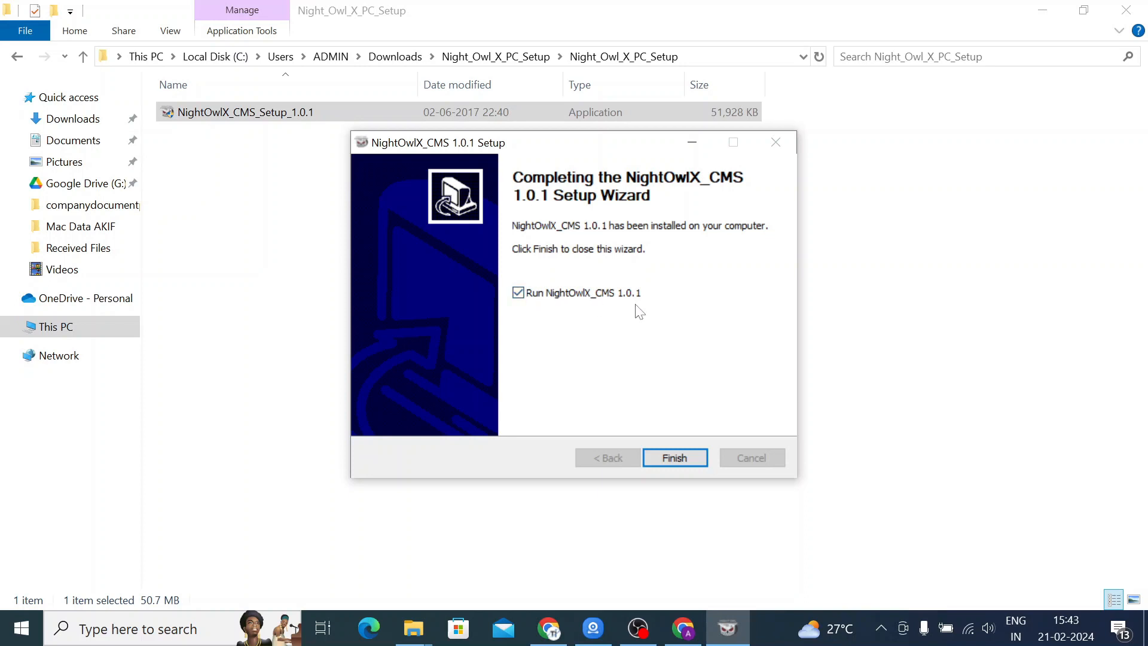
mouse_move(526, 318)
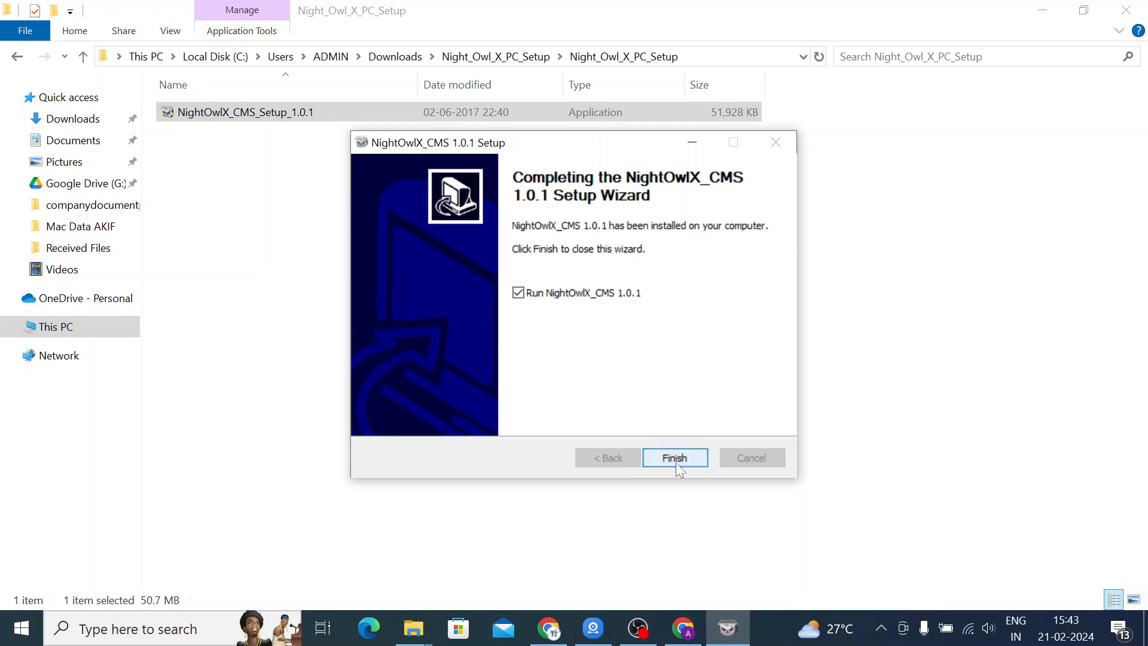
click(674, 457)
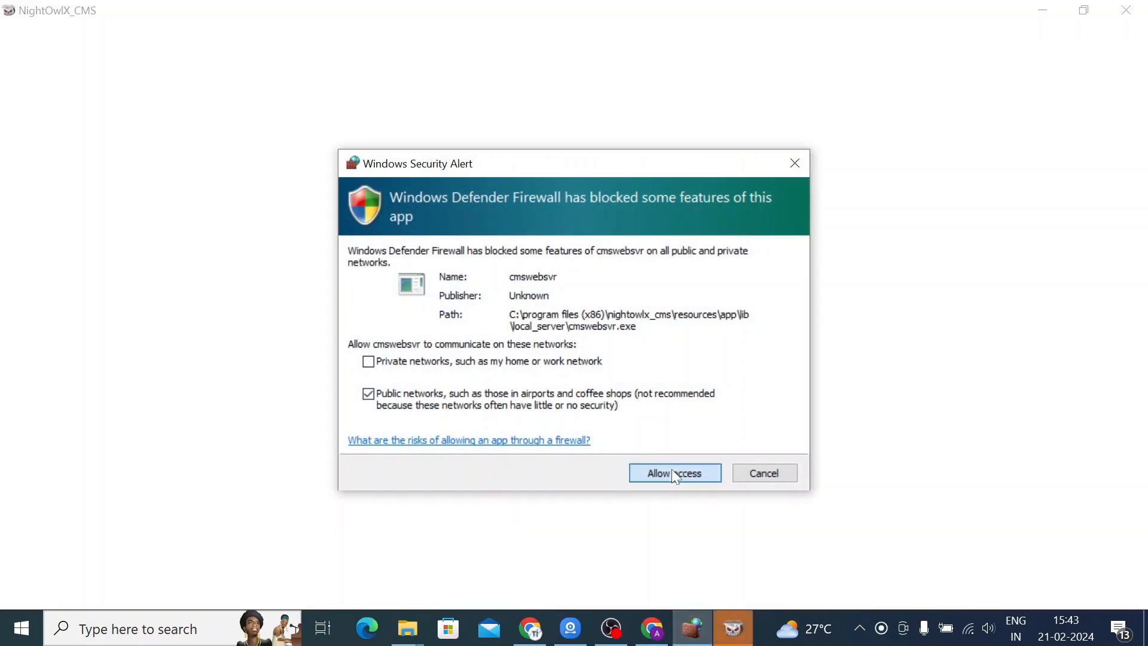
Allow cmswebsvr through the firewall and go to 'Create an account' on the login screen
click(674, 473)
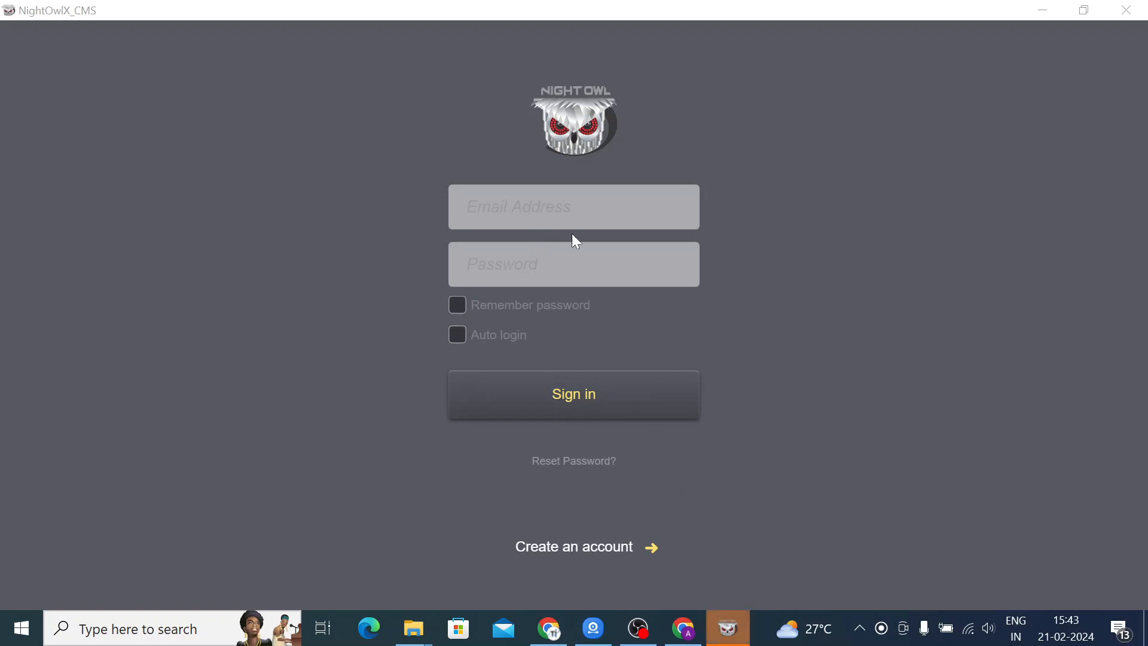
mouse_move(568, 552)
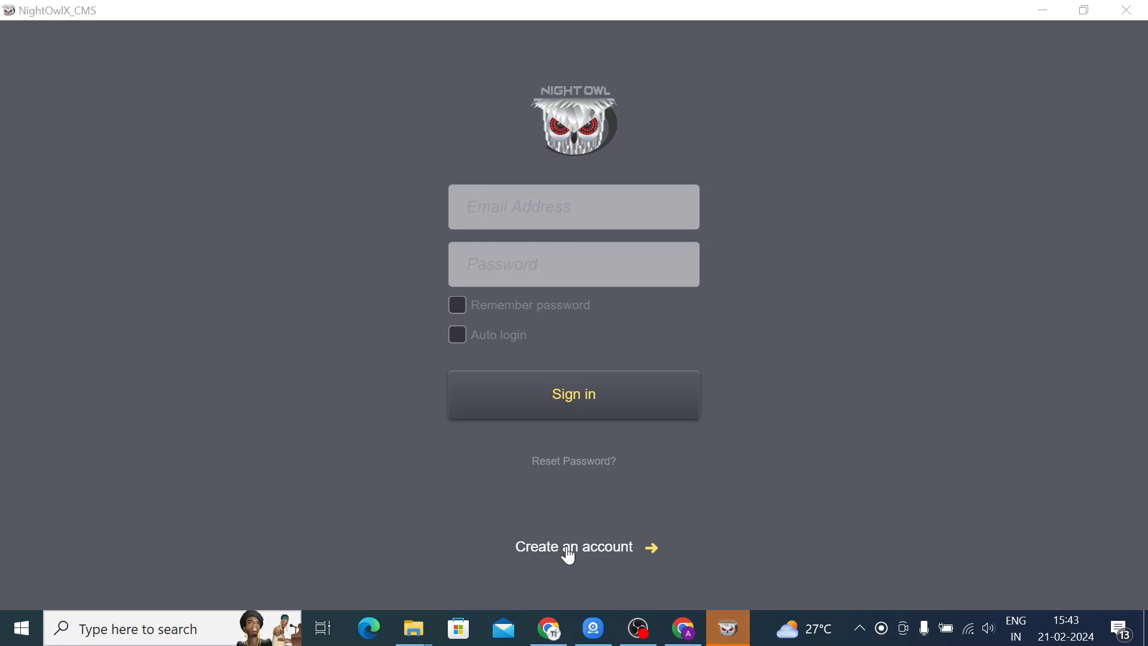
click(574, 546)
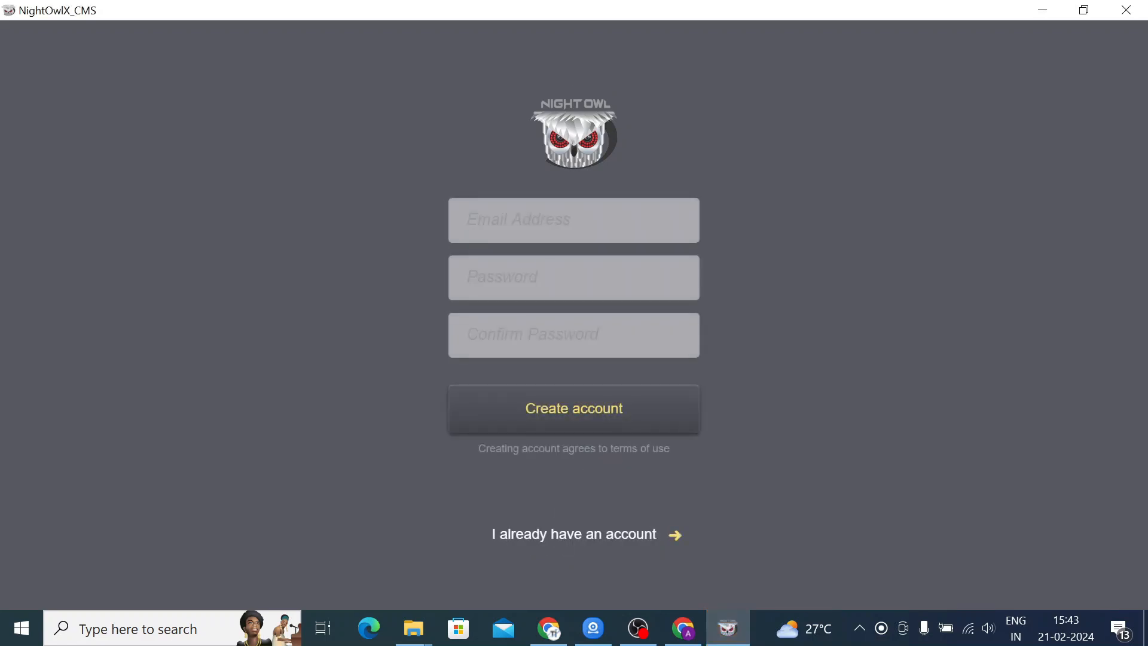
Create a NightOwlX CMS account with a Gmail address and matching password and confirmation
text(ak)
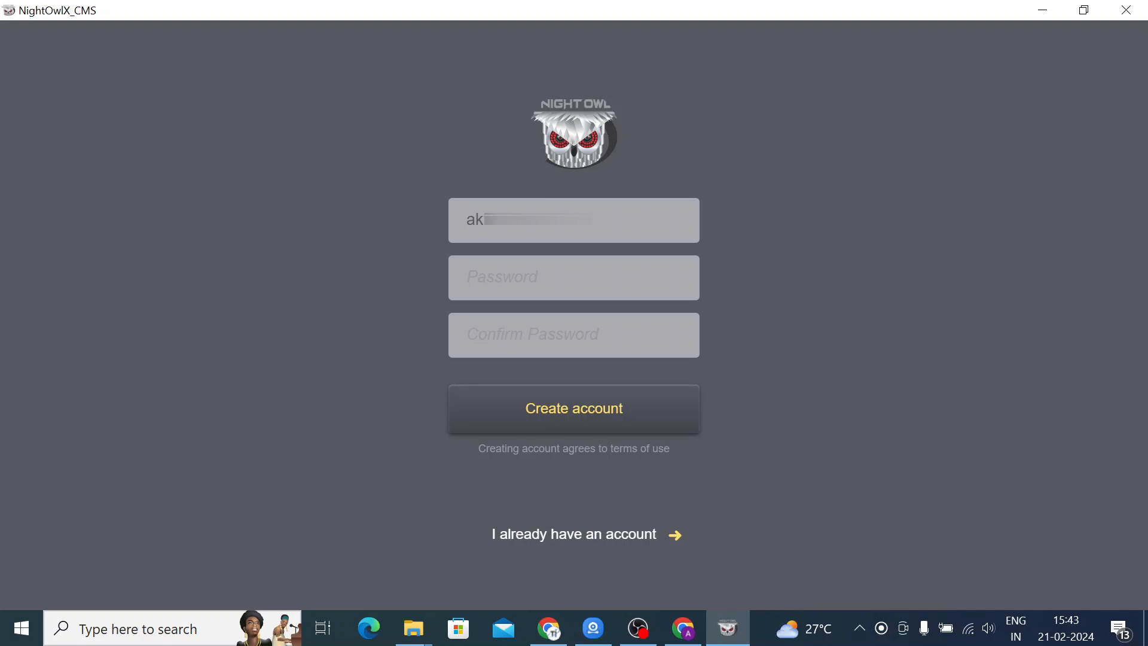
text(g)
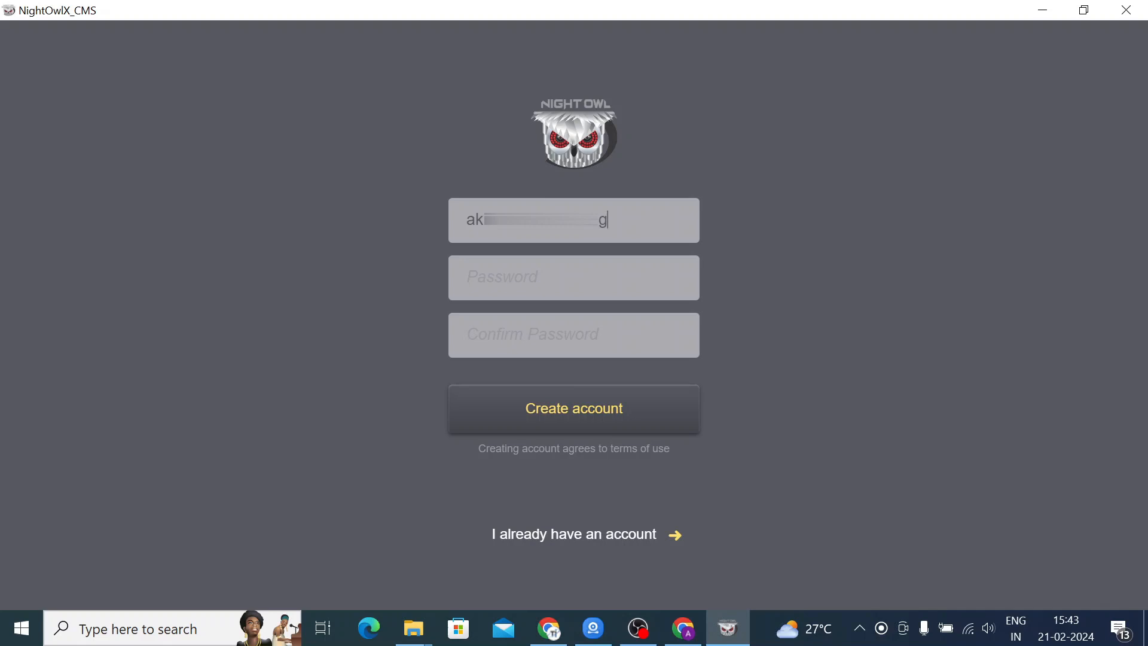
text(mail.c)
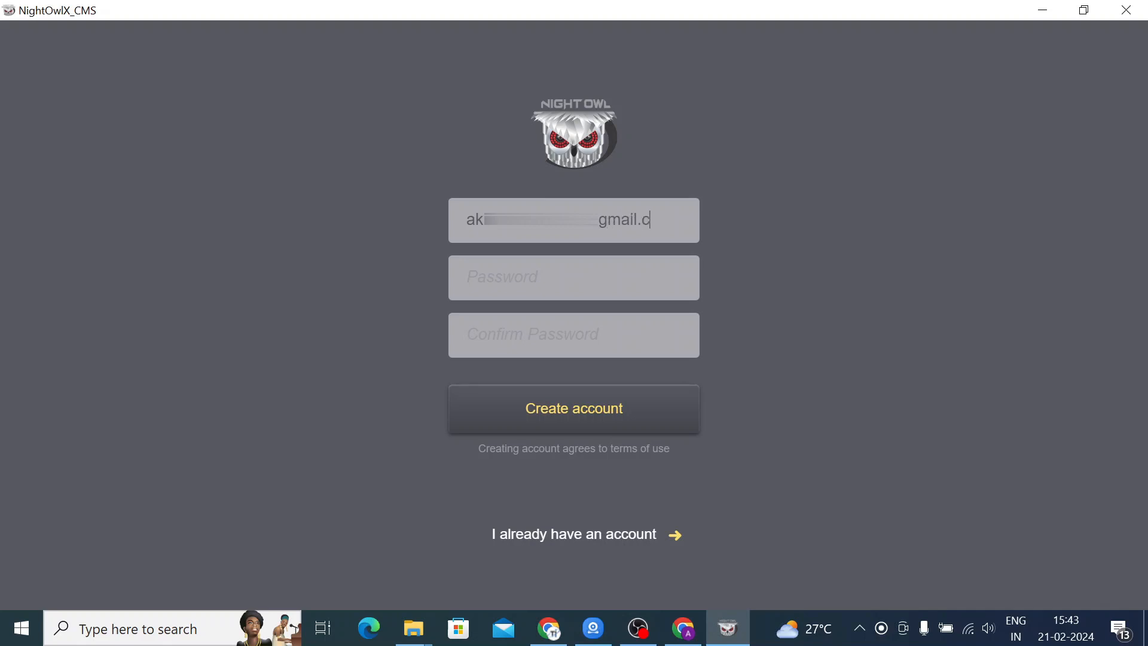
click(574, 277)
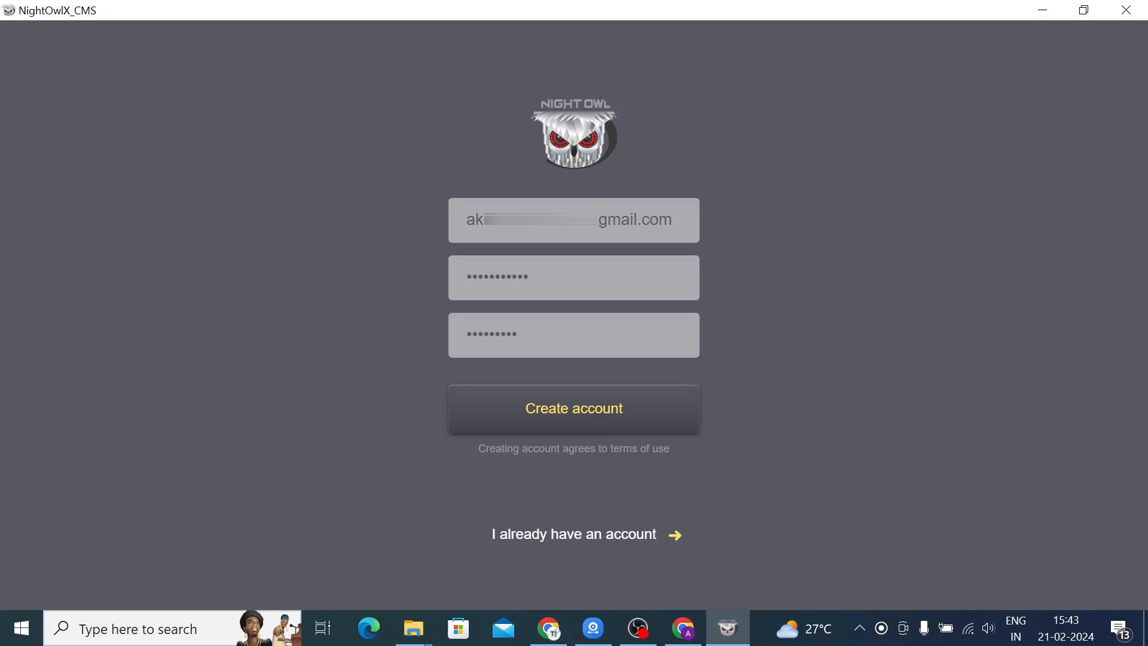
text(•)
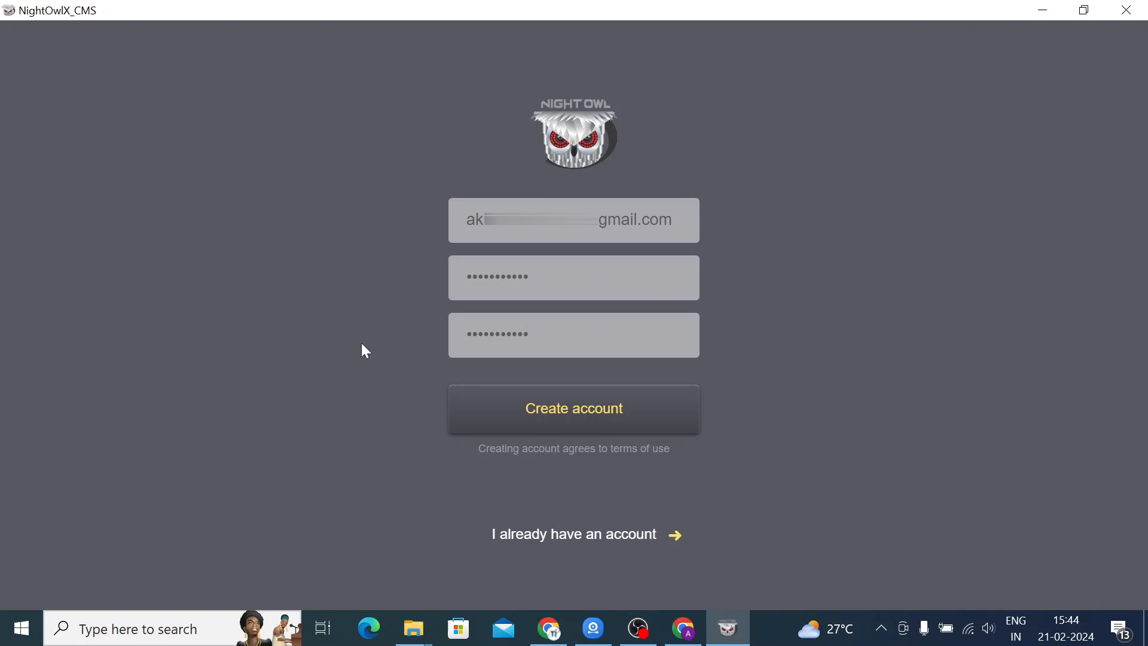
click(574, 409)
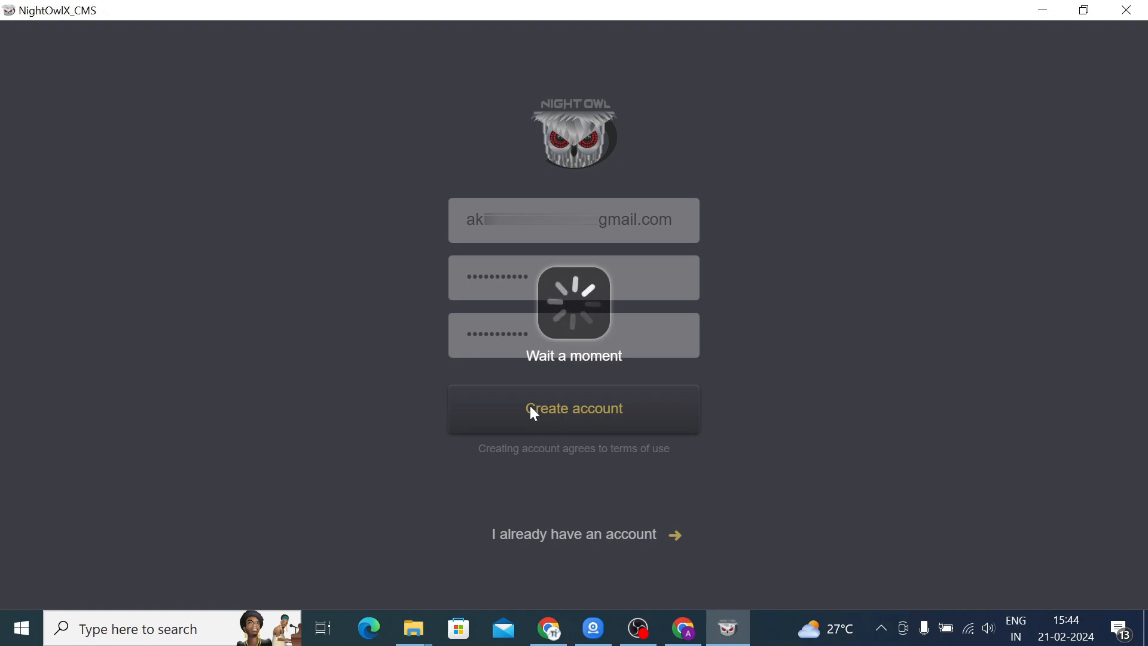
click(574, 409)
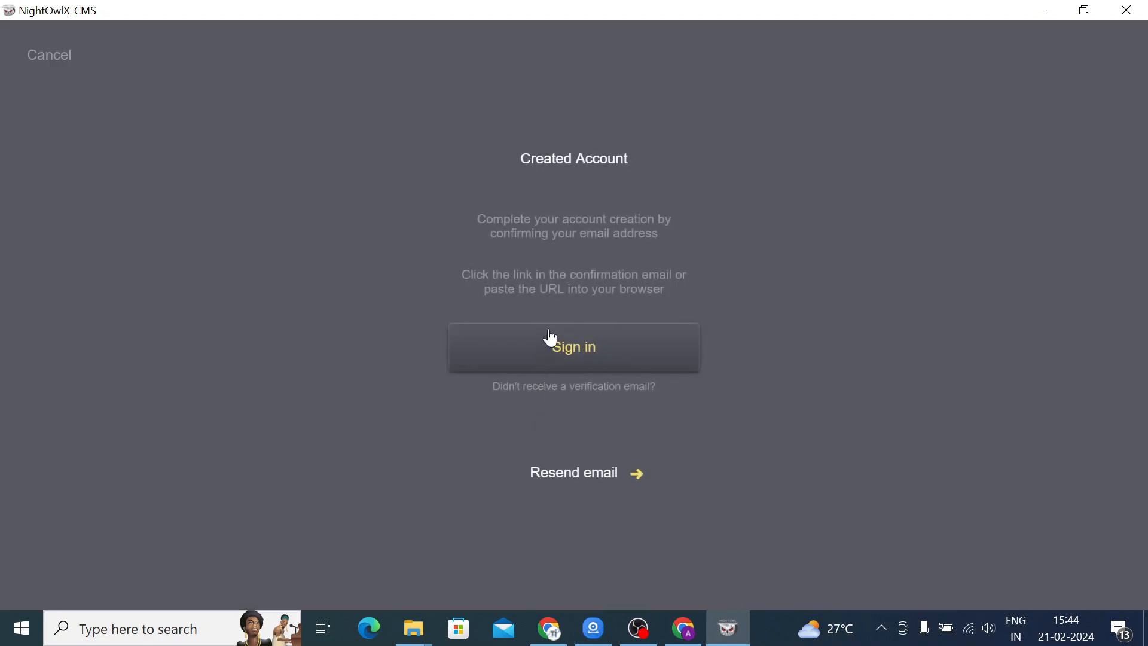
mouse_move(501, 238)
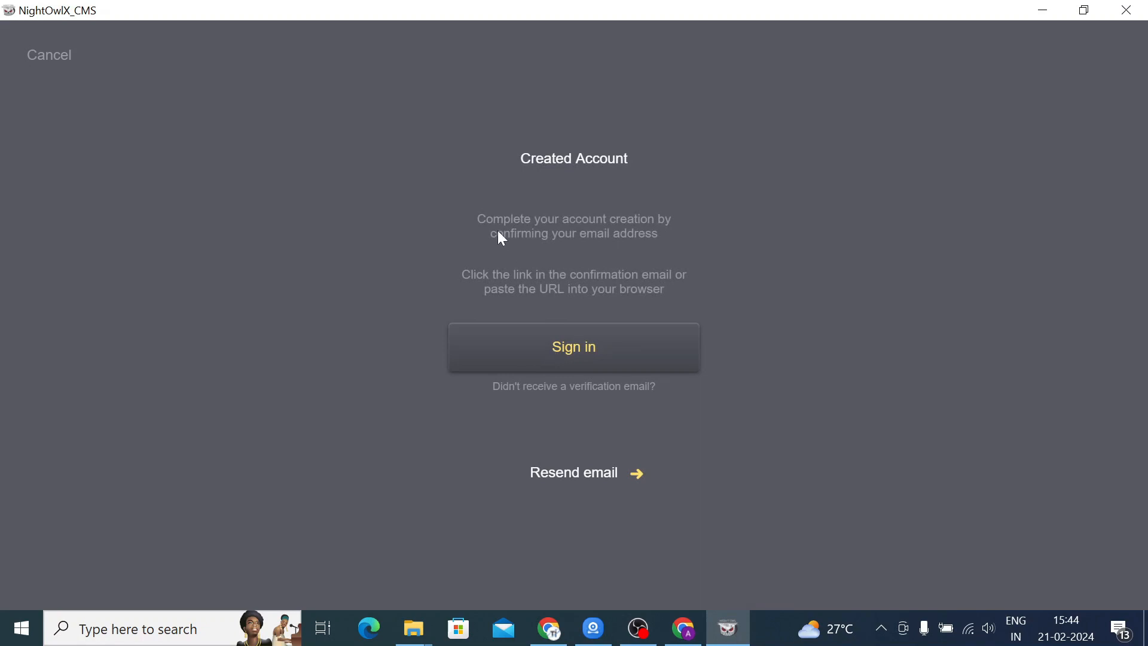
mouse_move(548, 235)
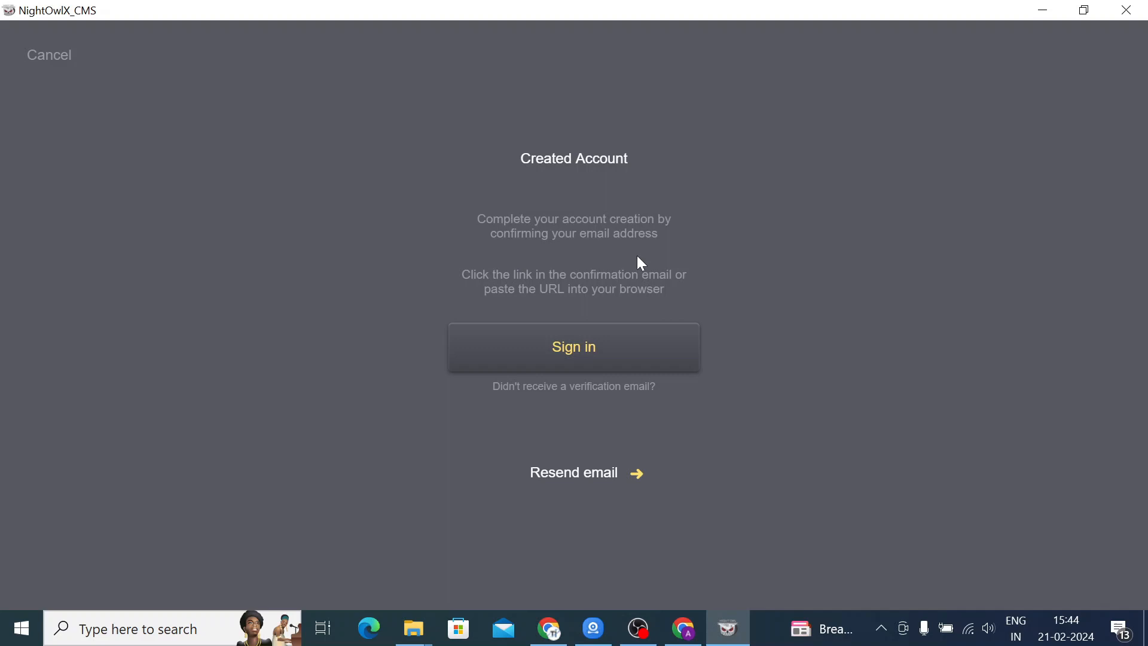
mouse_move(564, 293)
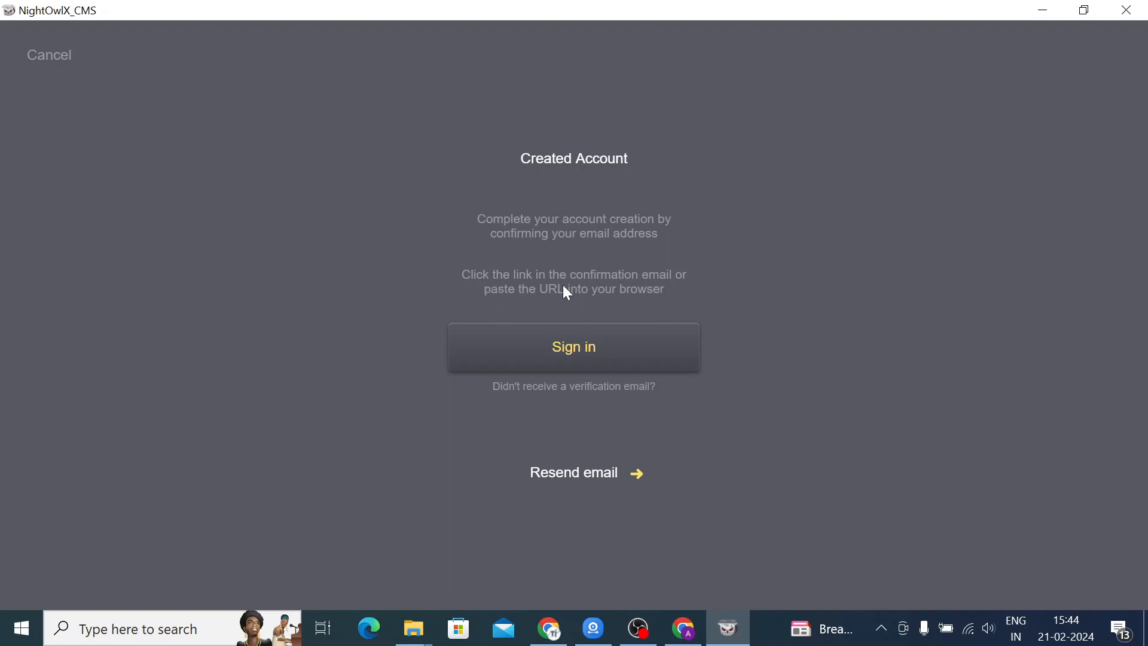
mouse_move(566, 306)
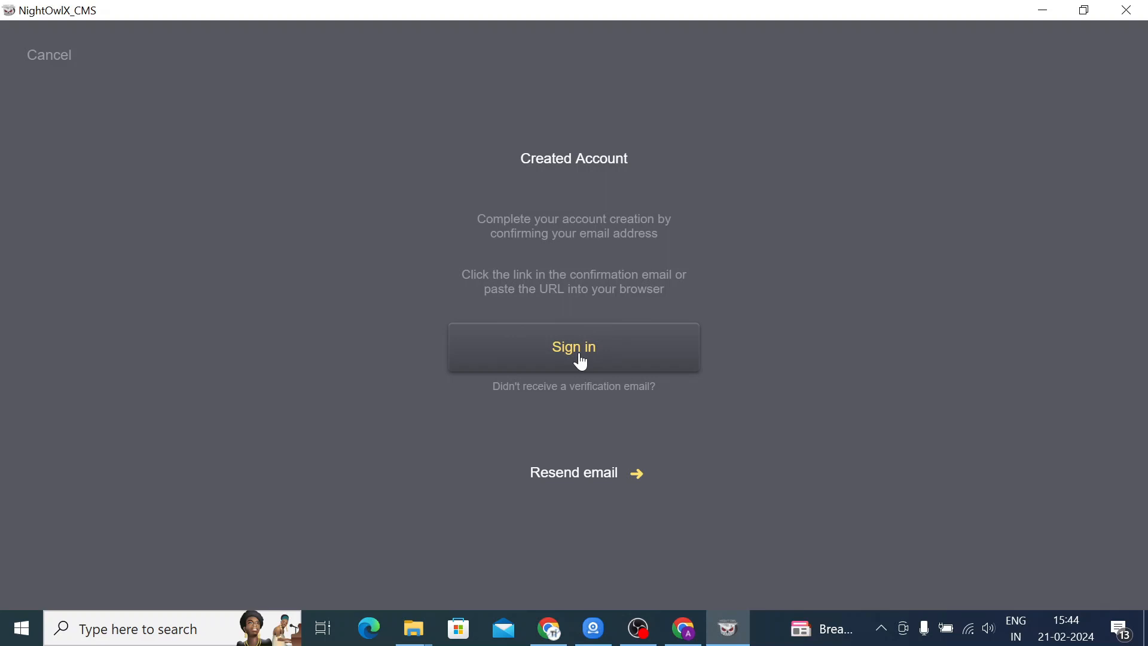
Continue from the Created Account notice to 'Sign in'
click(574, 346)
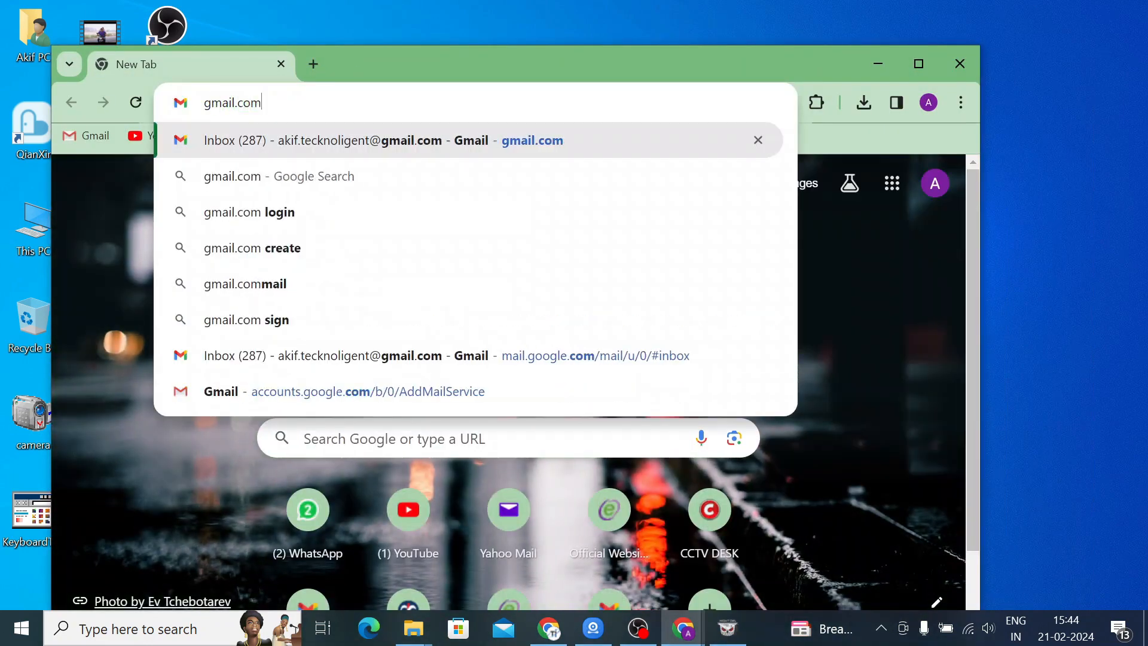
In Gmail, follow 'Confirm Email' in the Night Owl welcome message to activate the account
click(337, 140)
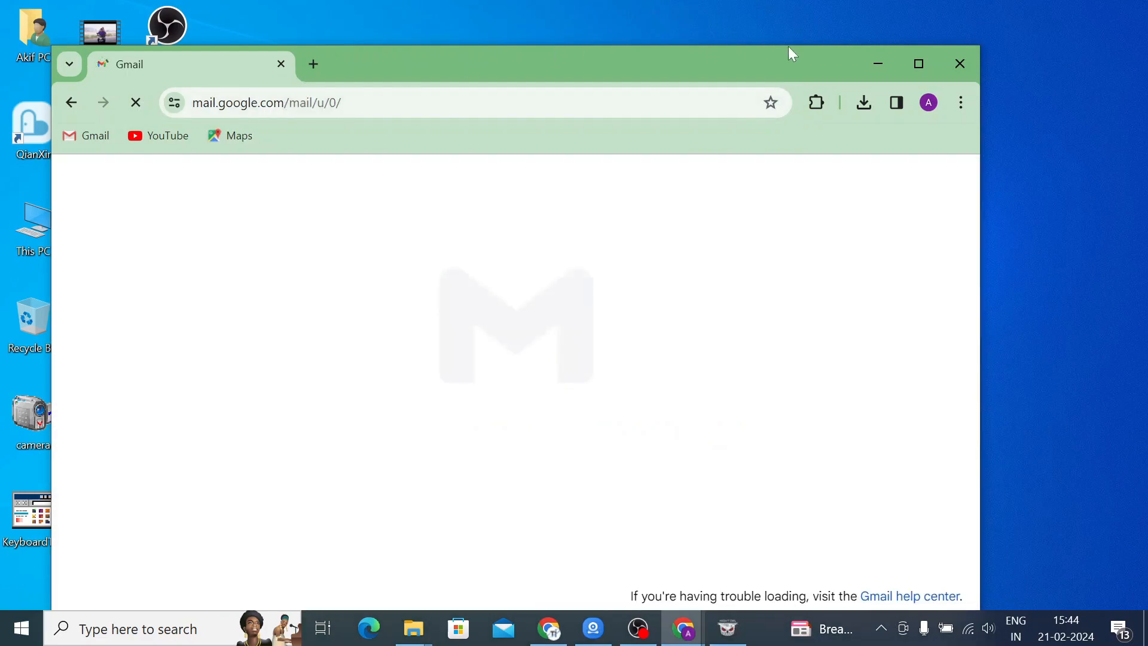
click(918, 63)
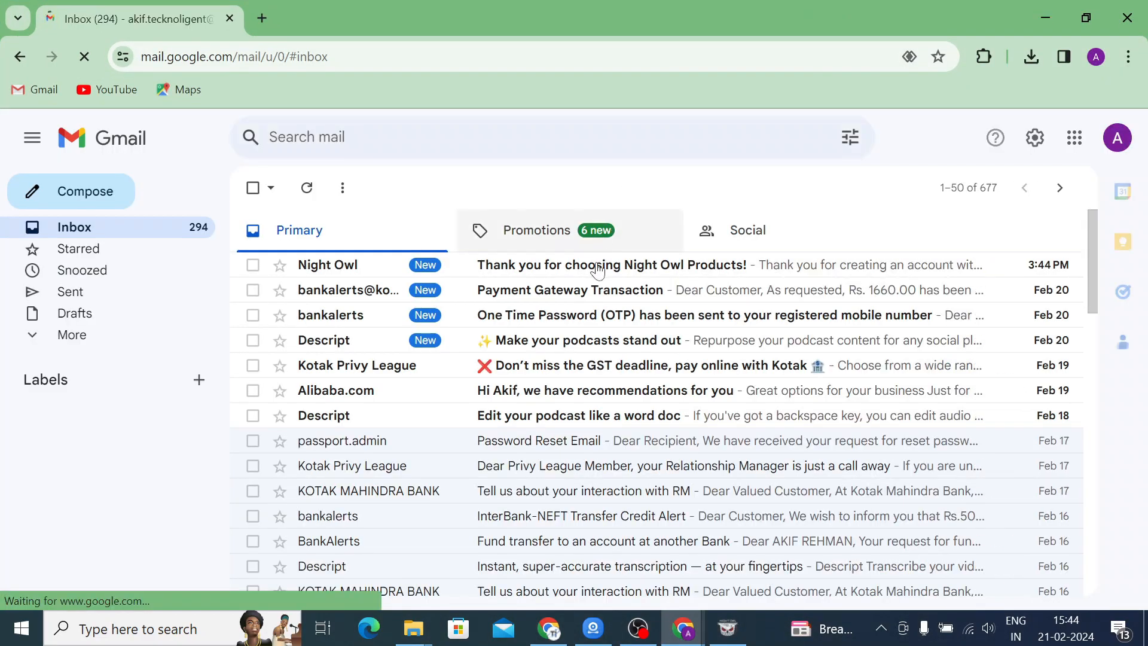
click(611, 265)
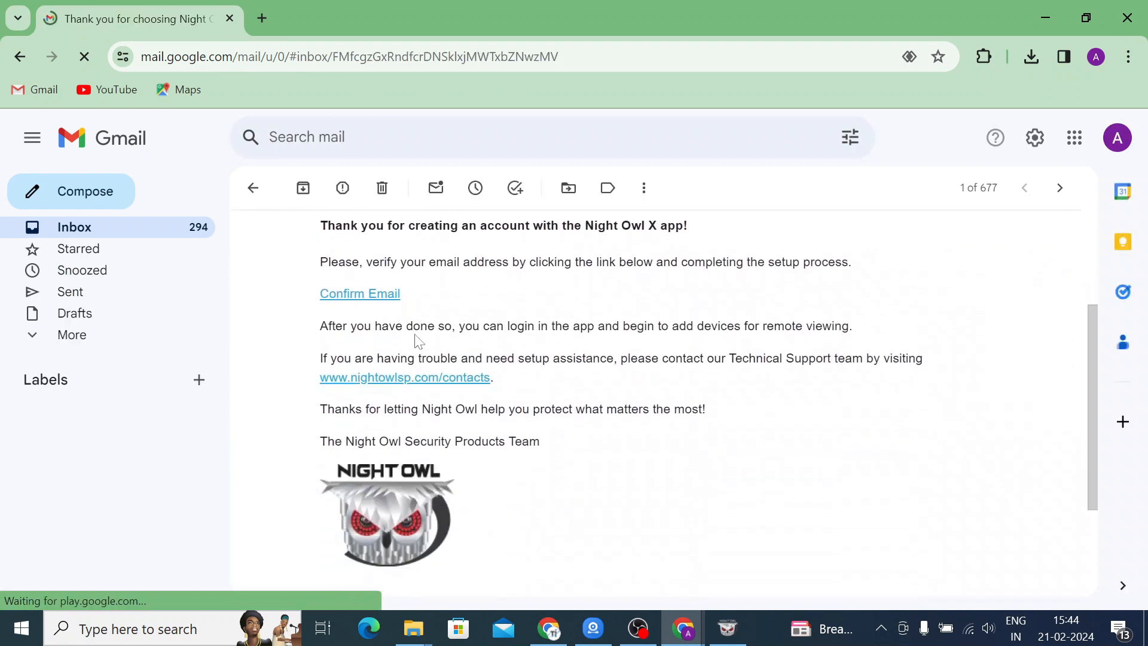
click(360, 294)
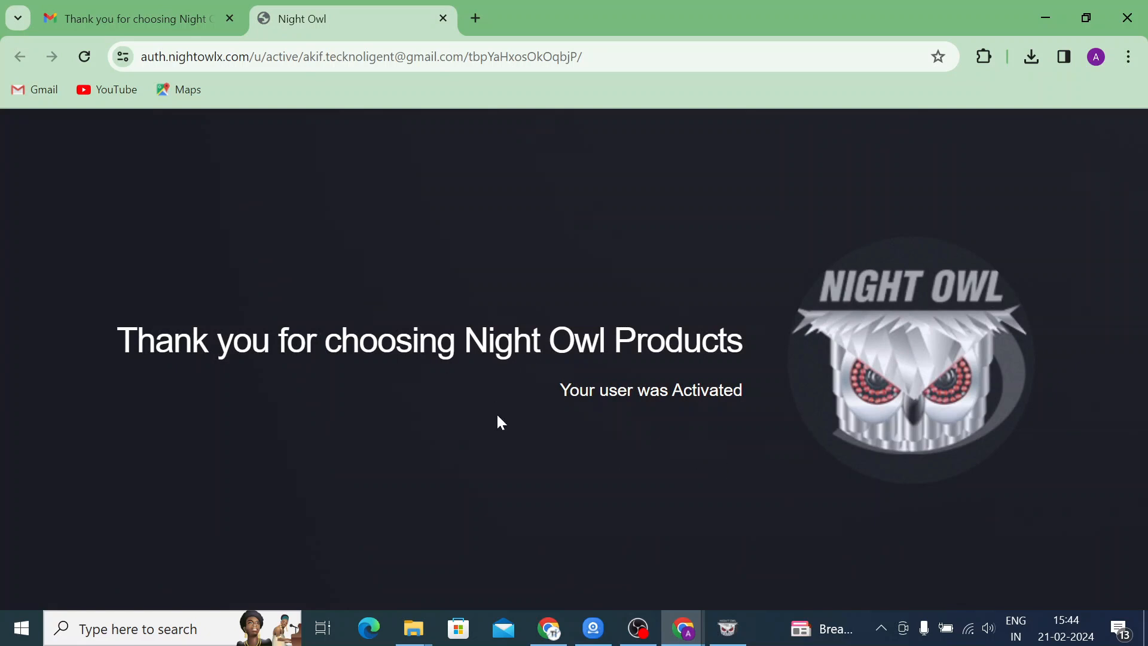
mouse_move(591, 423)
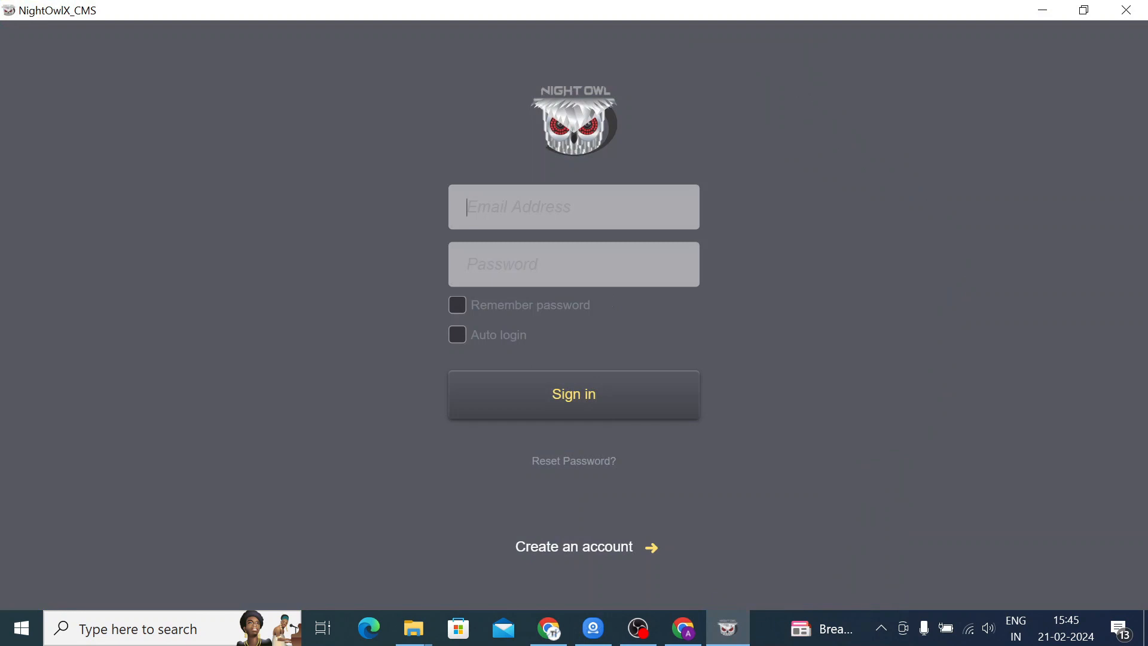
Sign in with the Gmail address and password, with Remember password and Auto login enabled
text(a)
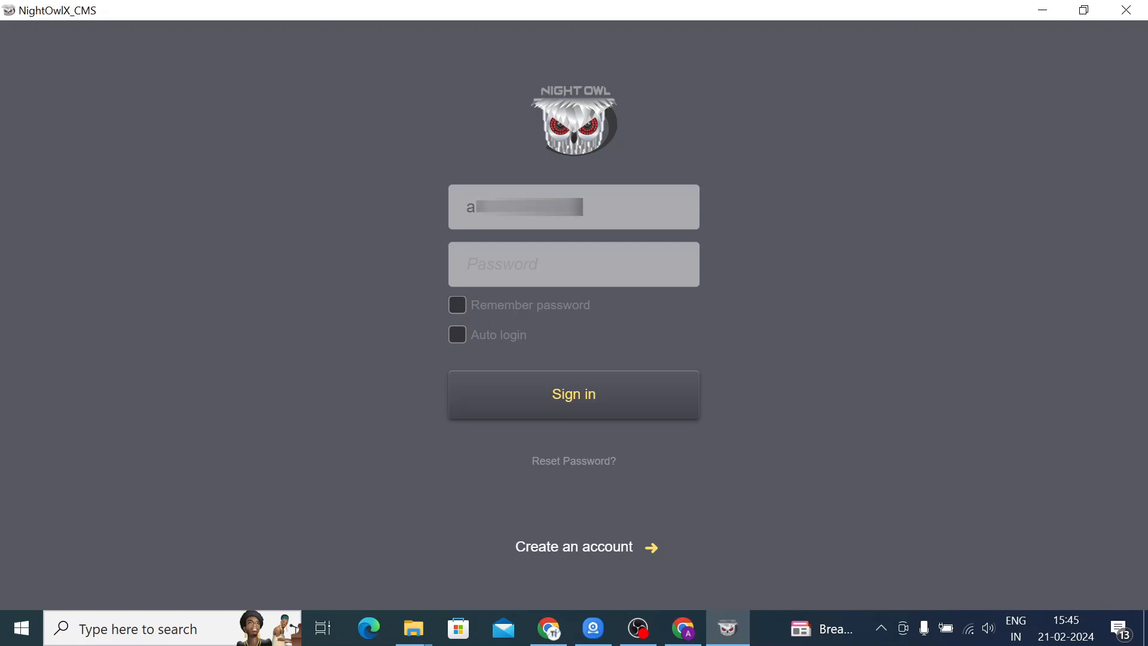
text(@g)
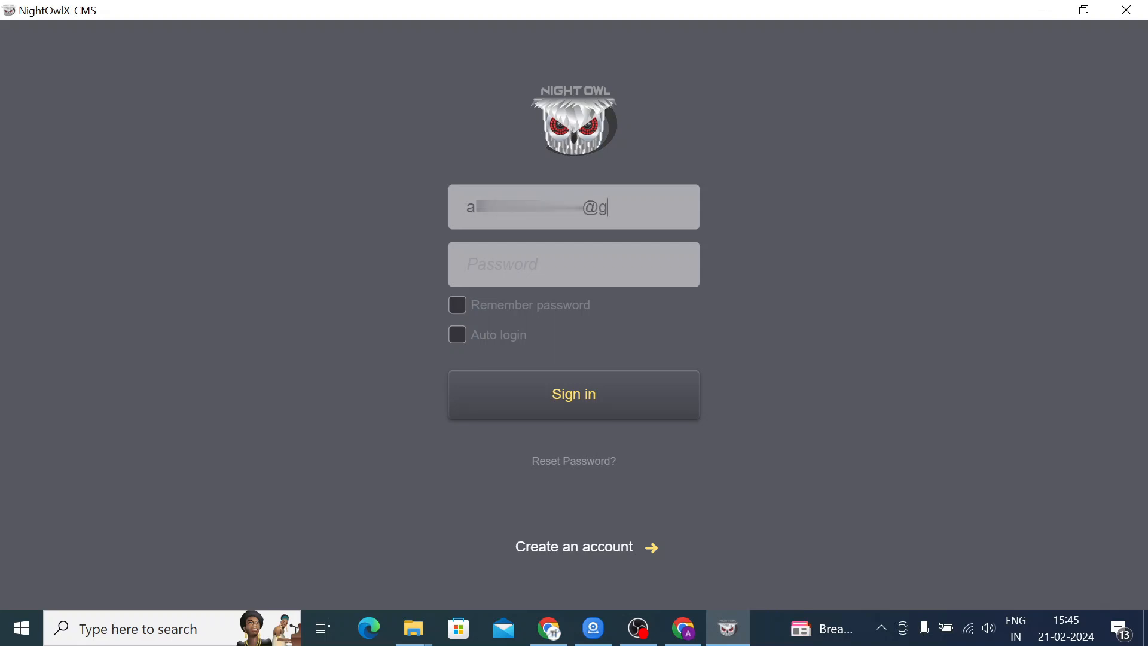
text(mail.com)
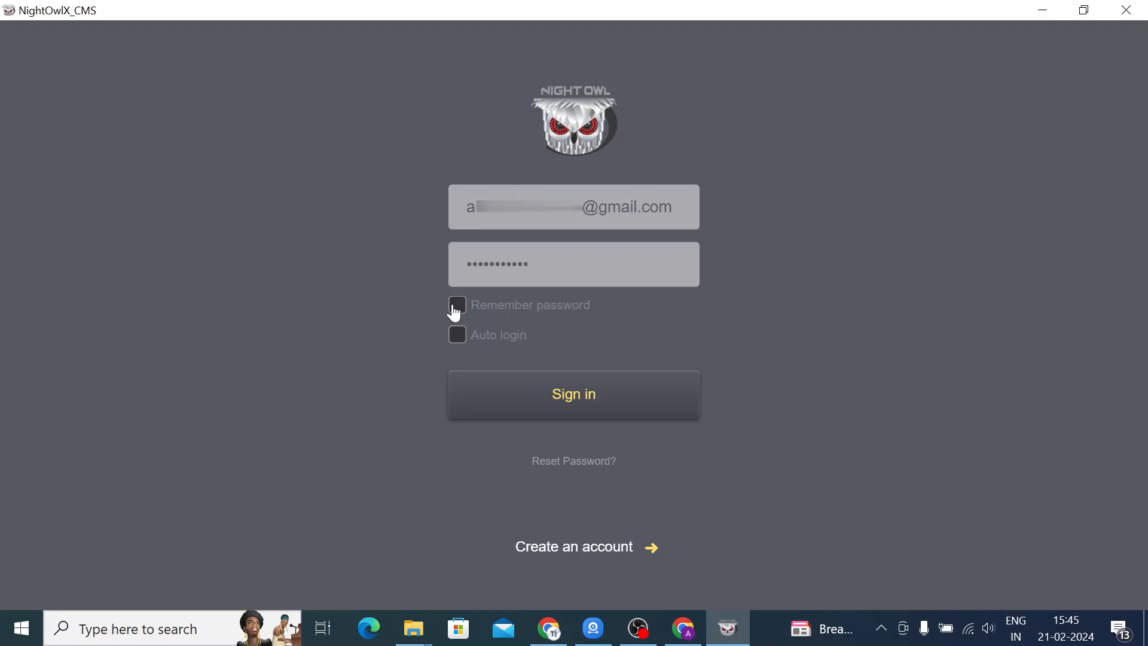
click(457, 305)
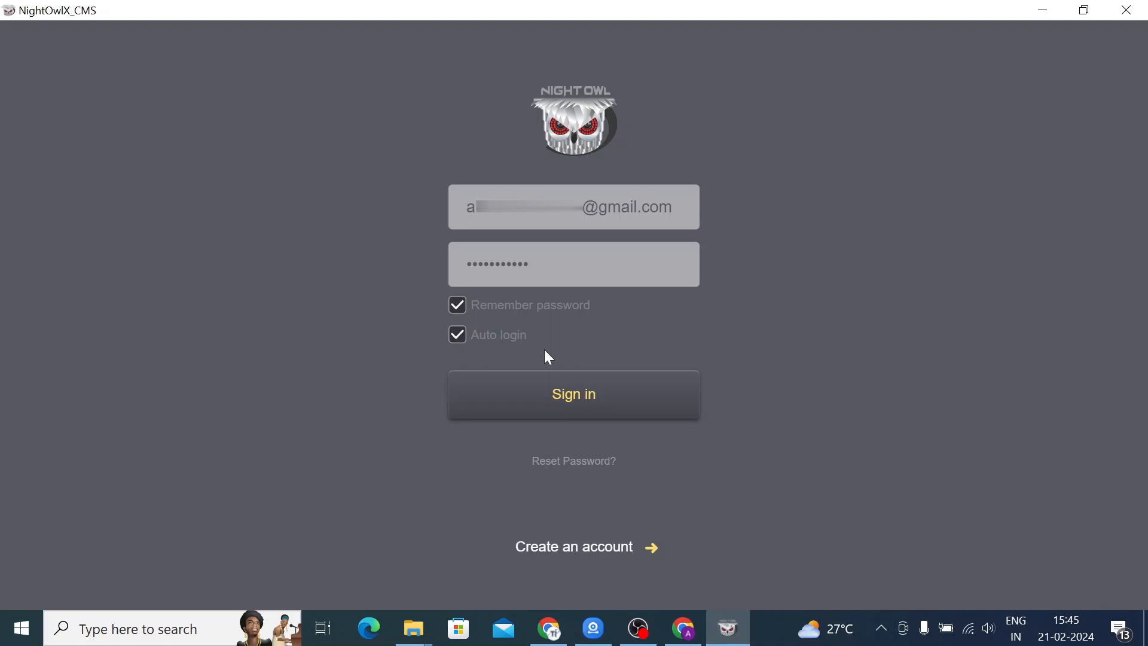
click(574, 394)
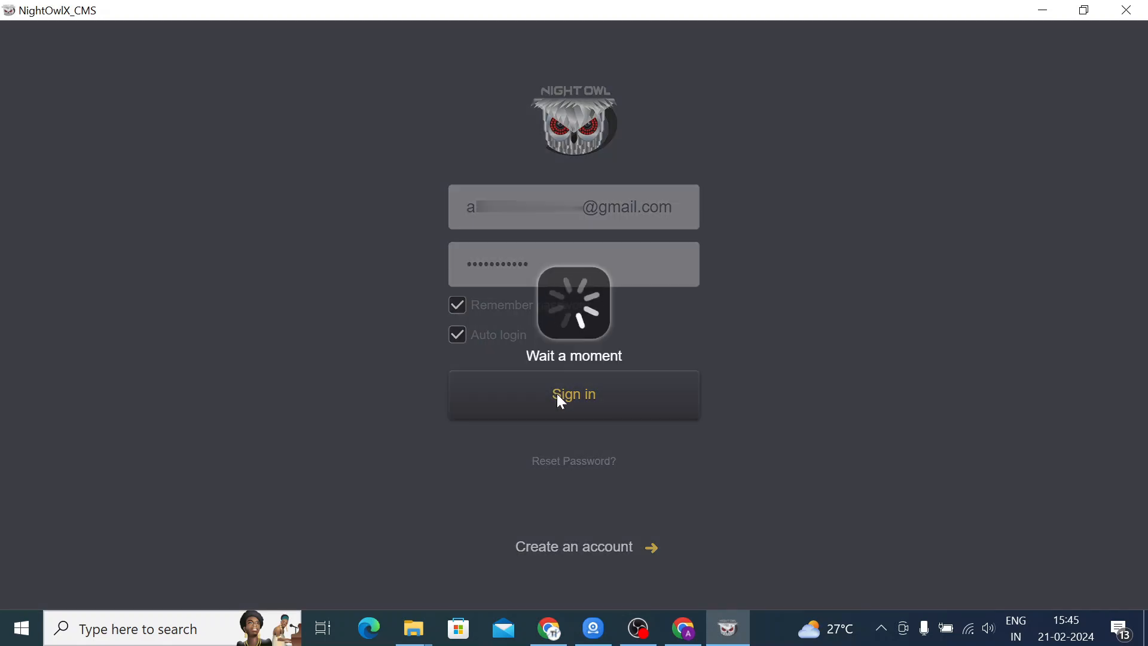
click(574, 395)
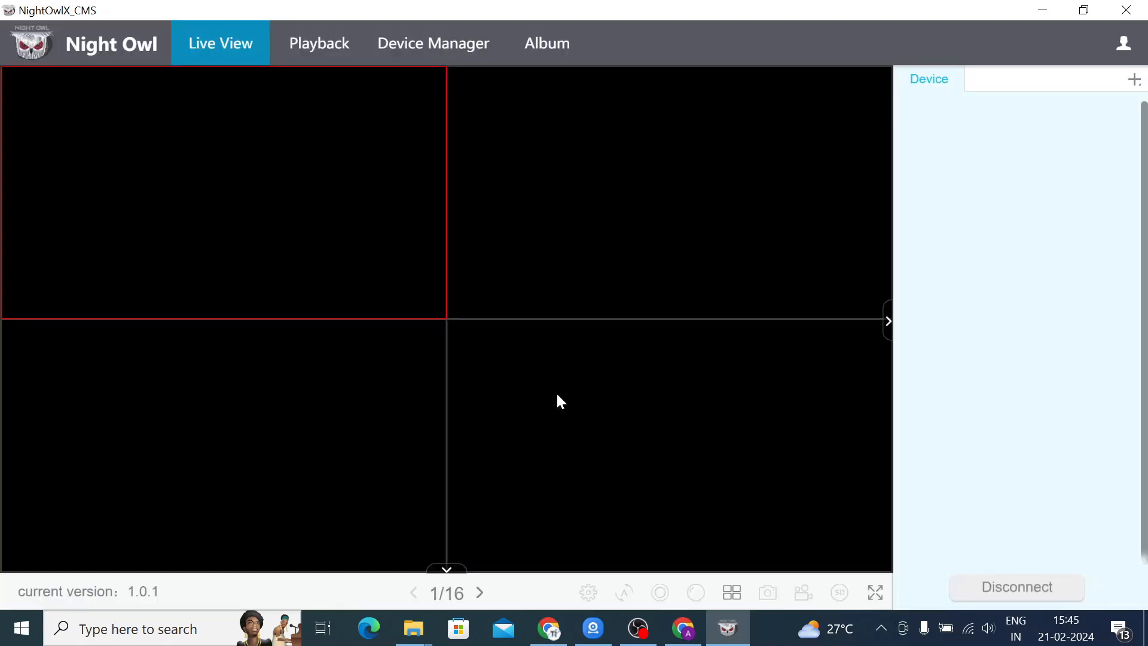
mouse_move(1069, 58)
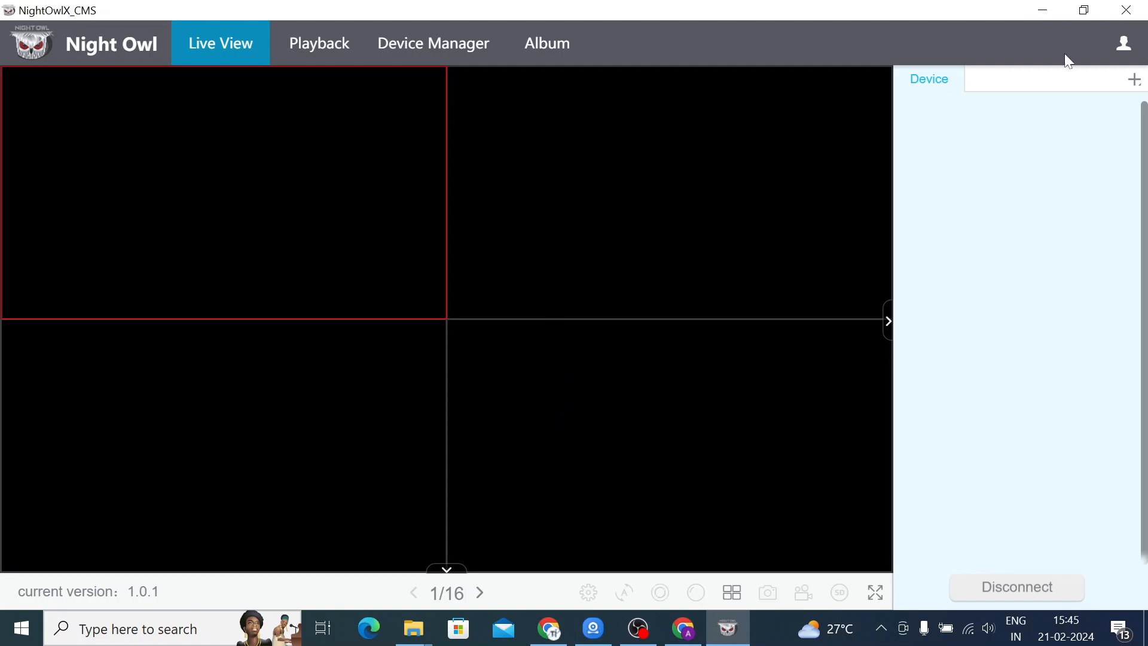
mouse_move(591, 76)
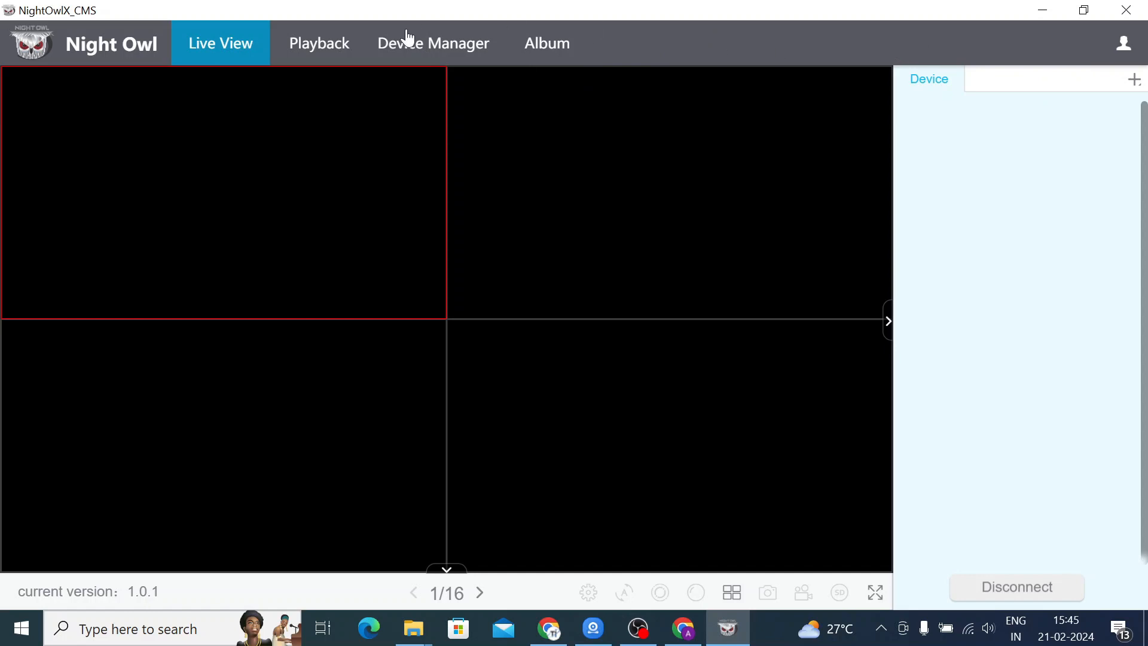
Browse the Playback, Device Manager and Album sections, then return to Live View
click(319, 43)
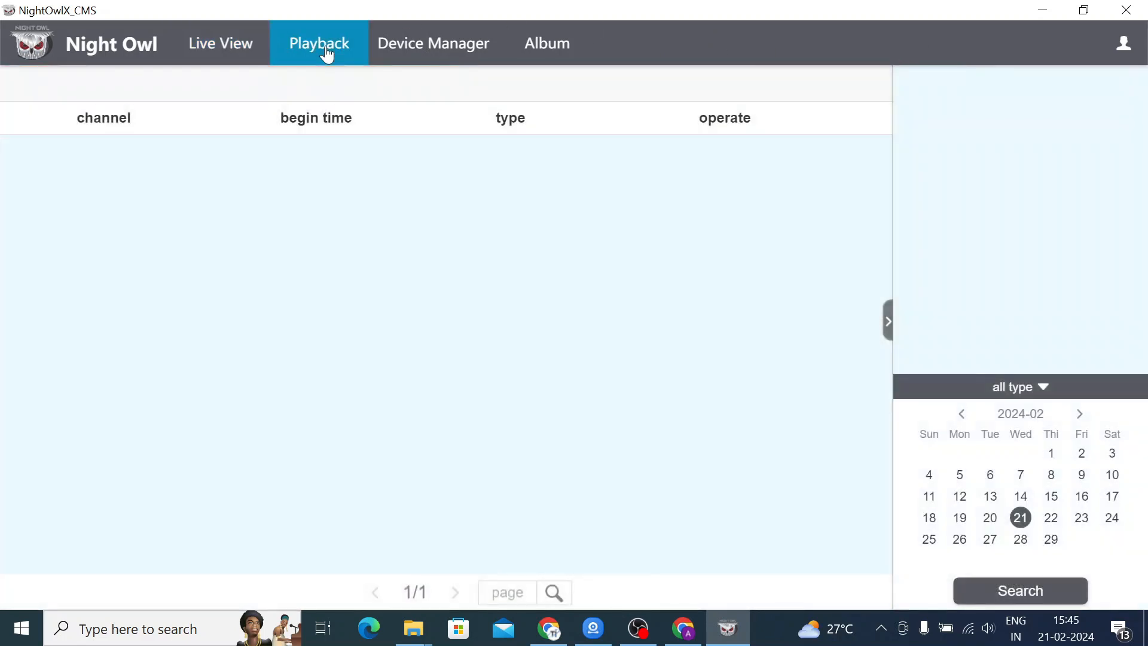
click(420, 53)
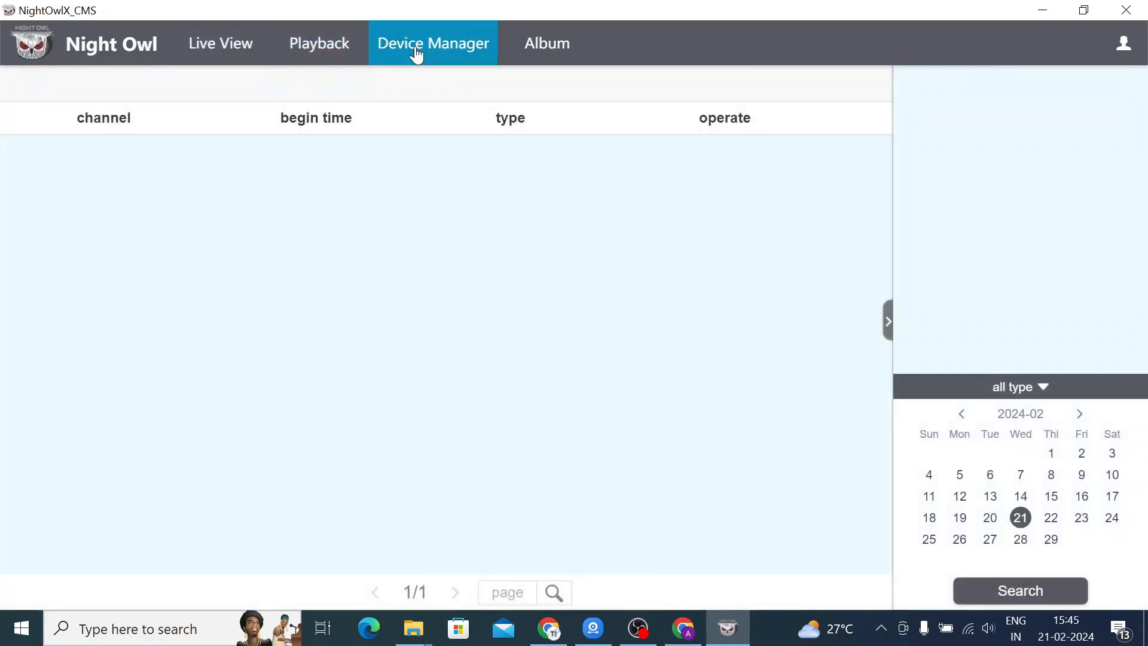
click(546, 43)
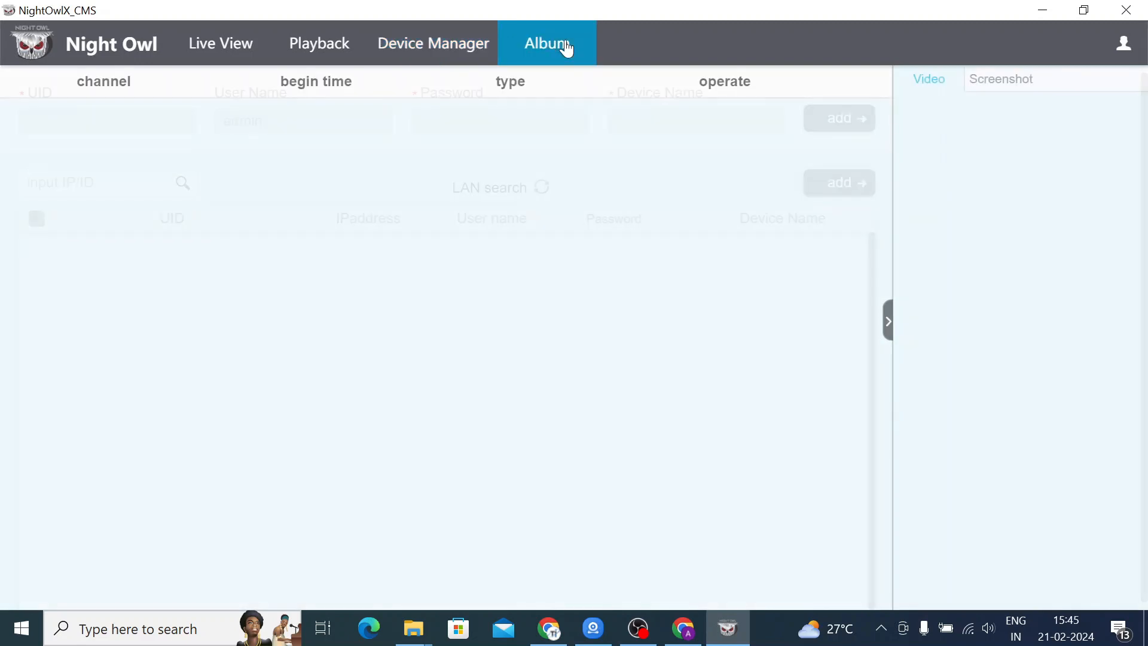
click(546, 43)
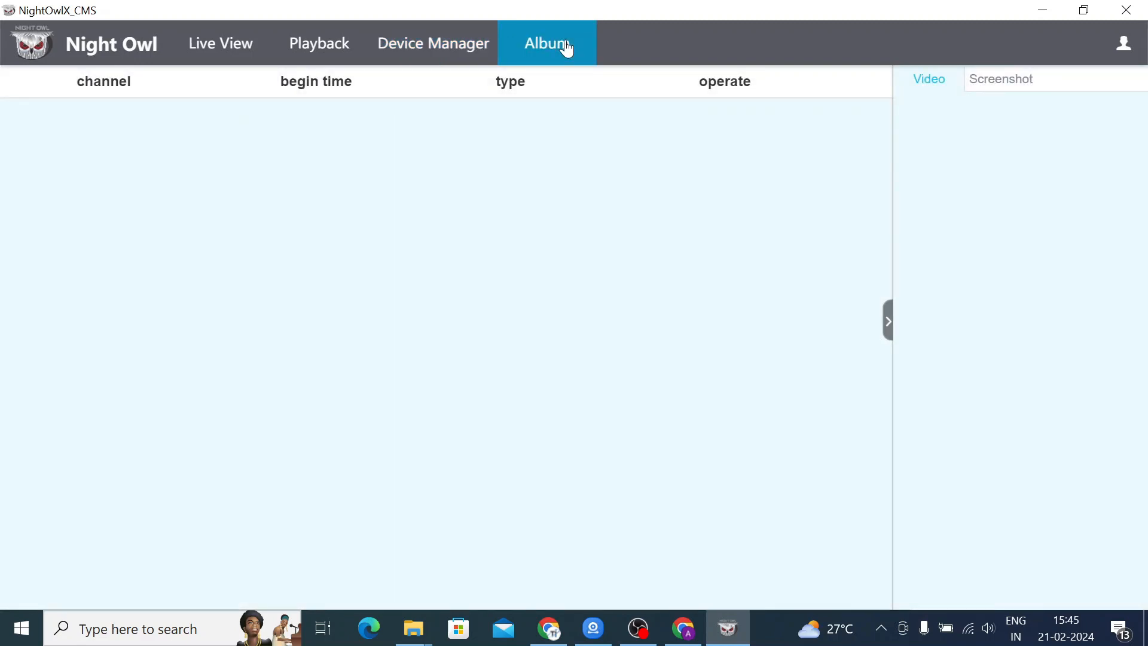
mouse_move(196, 54)
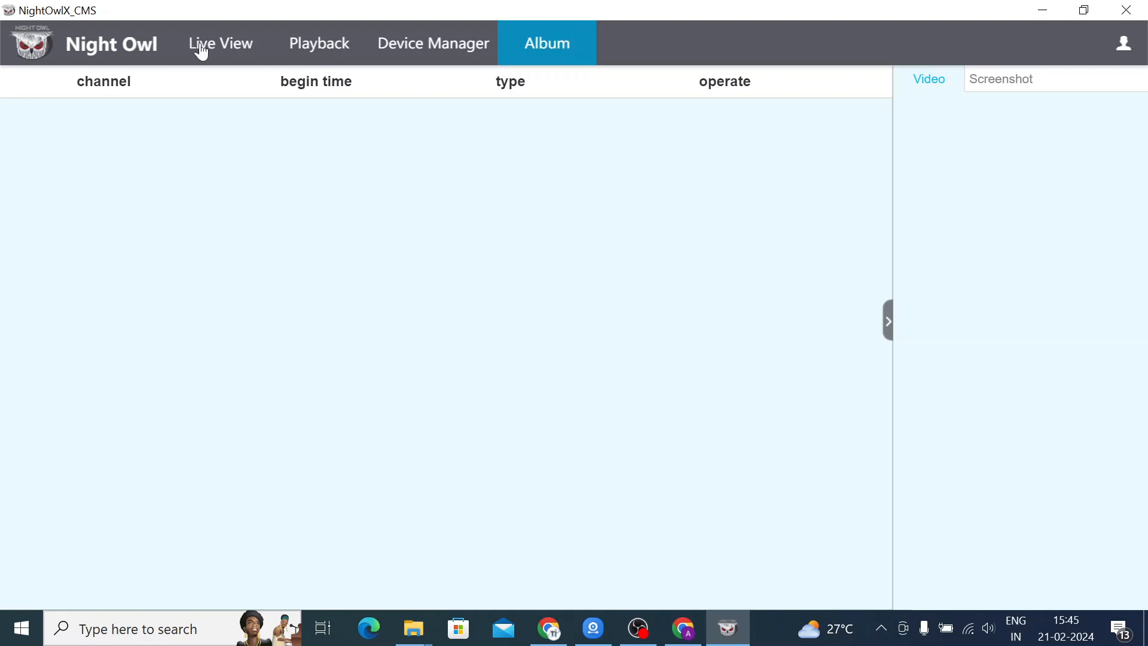
click(220, 43)
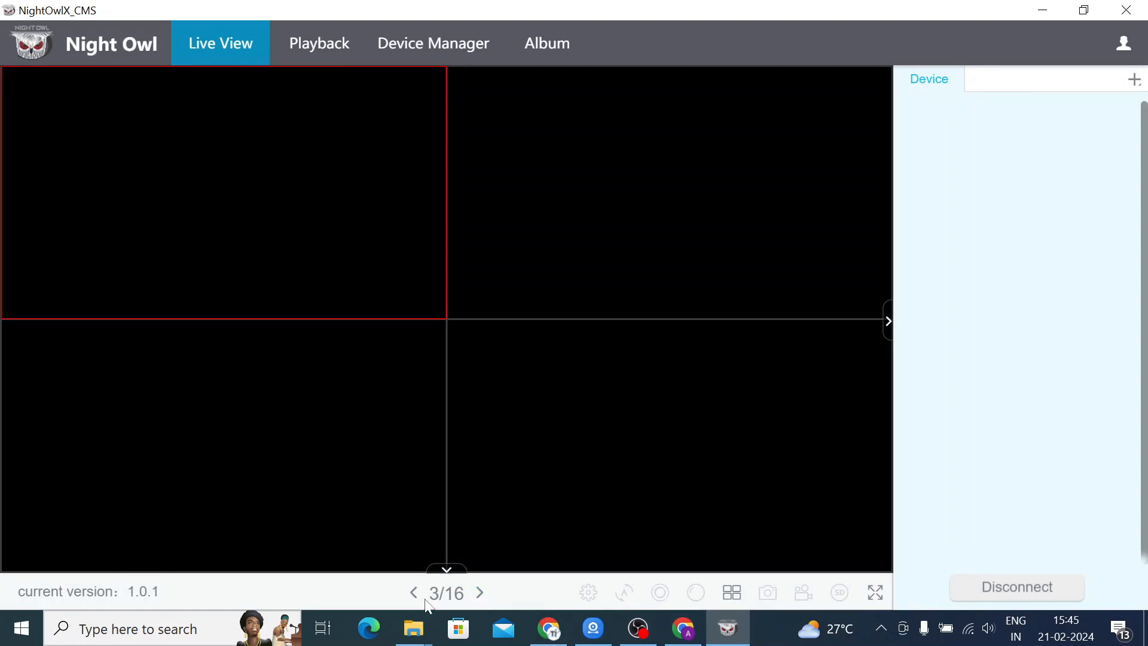
Switch Live View to a single large pane and go to Device Manager
click(413, 592)
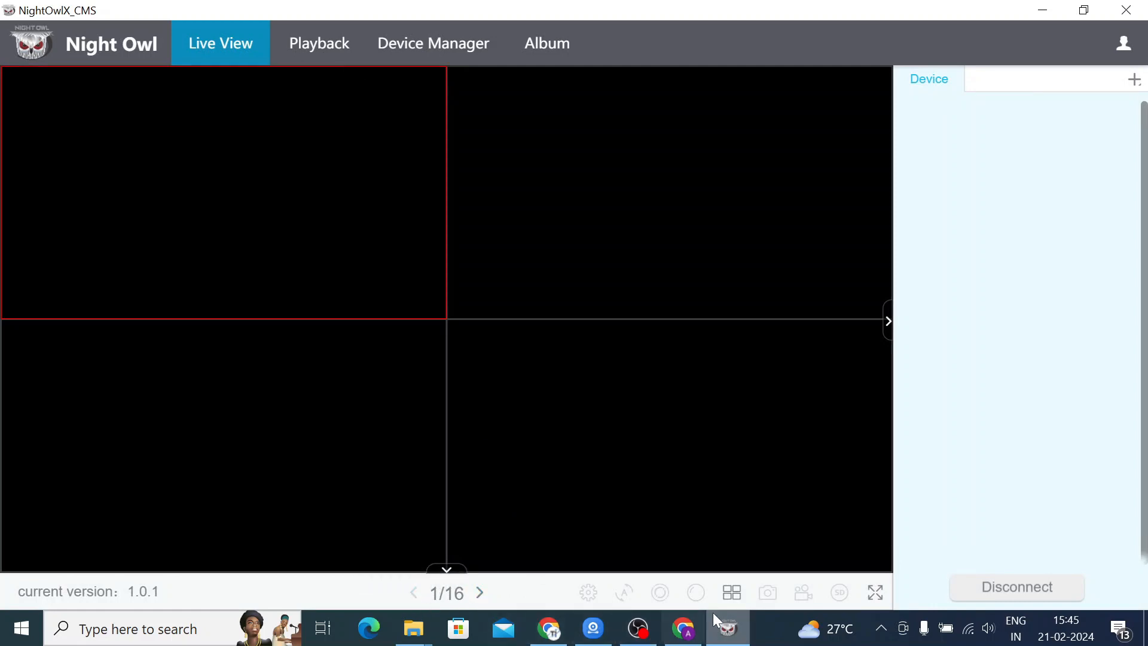
click(732, 592)
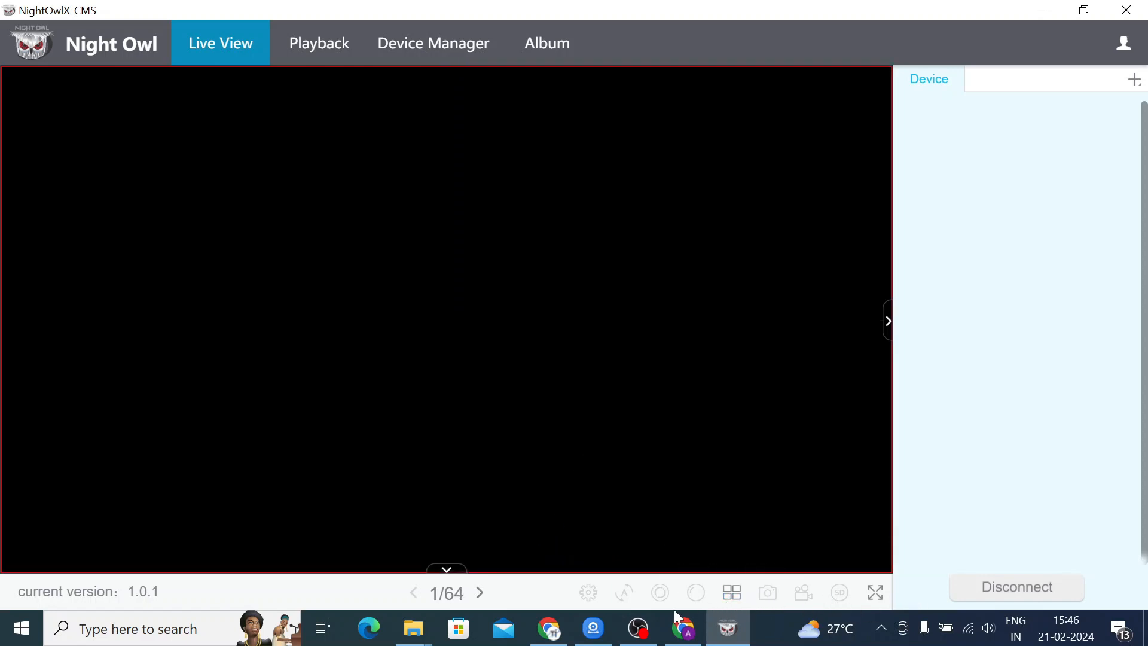
click(433, 43)
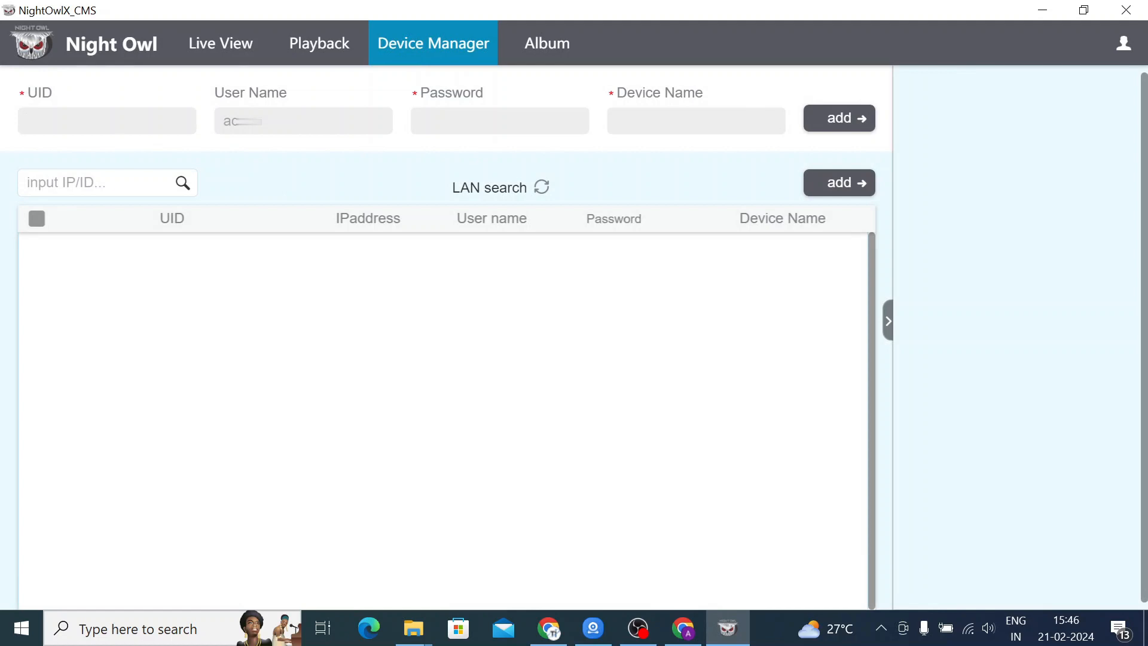
Try the device name and IP/ID search fields, then begin the UID with '09'
click(696, 120)
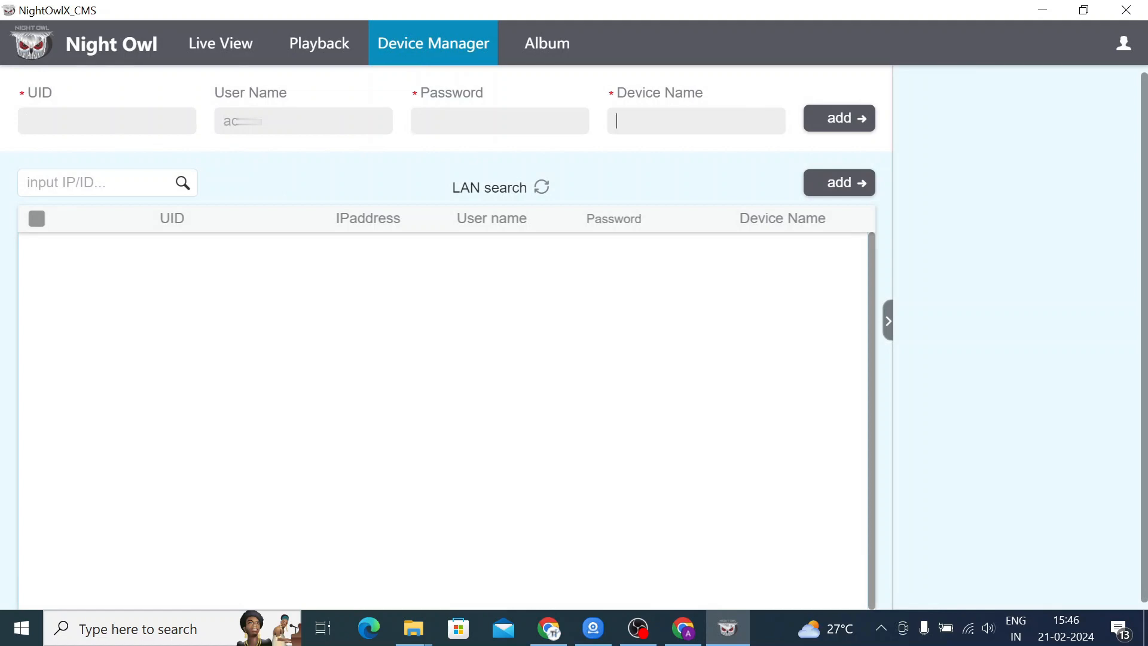
click(695, 122)
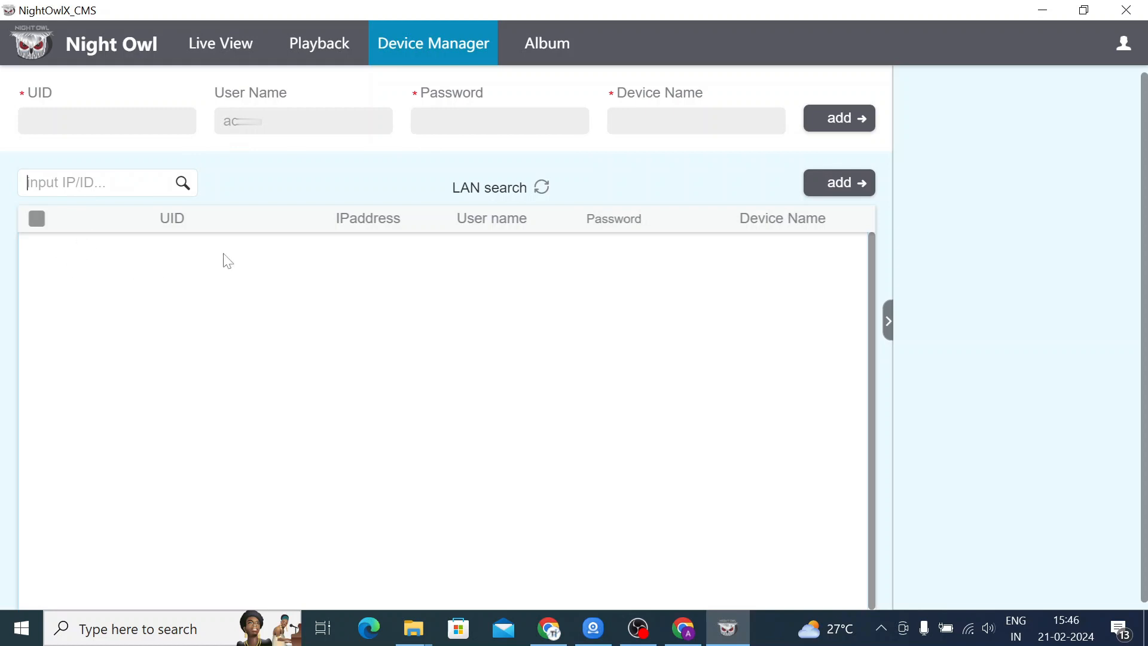
mouse_move(471, 203)
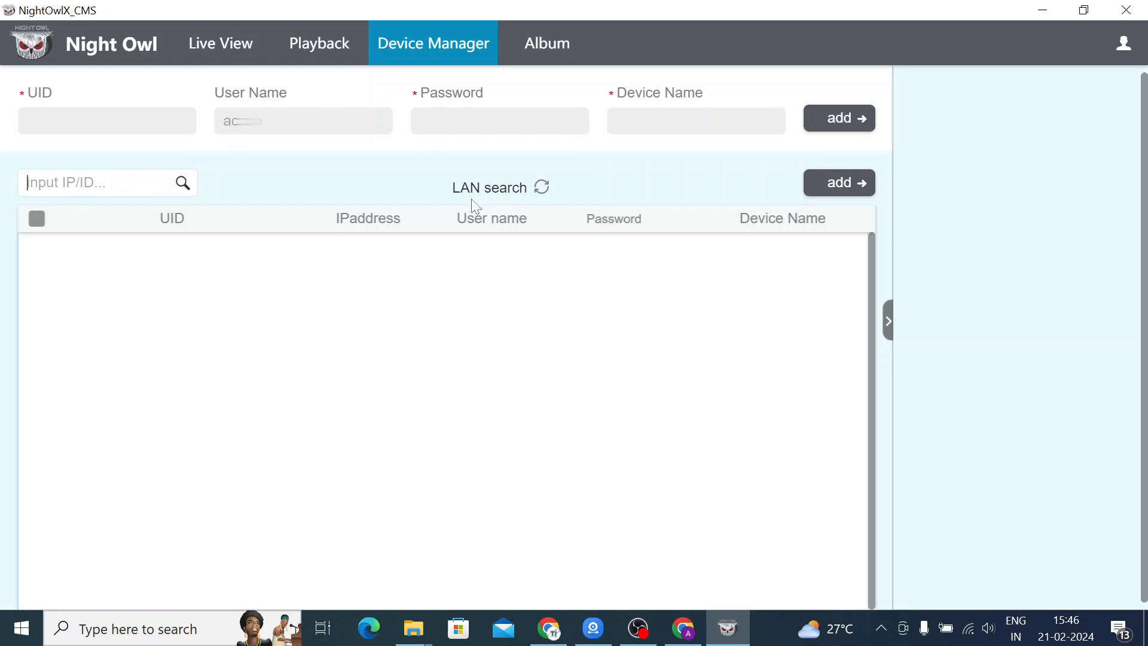
mouse_move(397, 261)
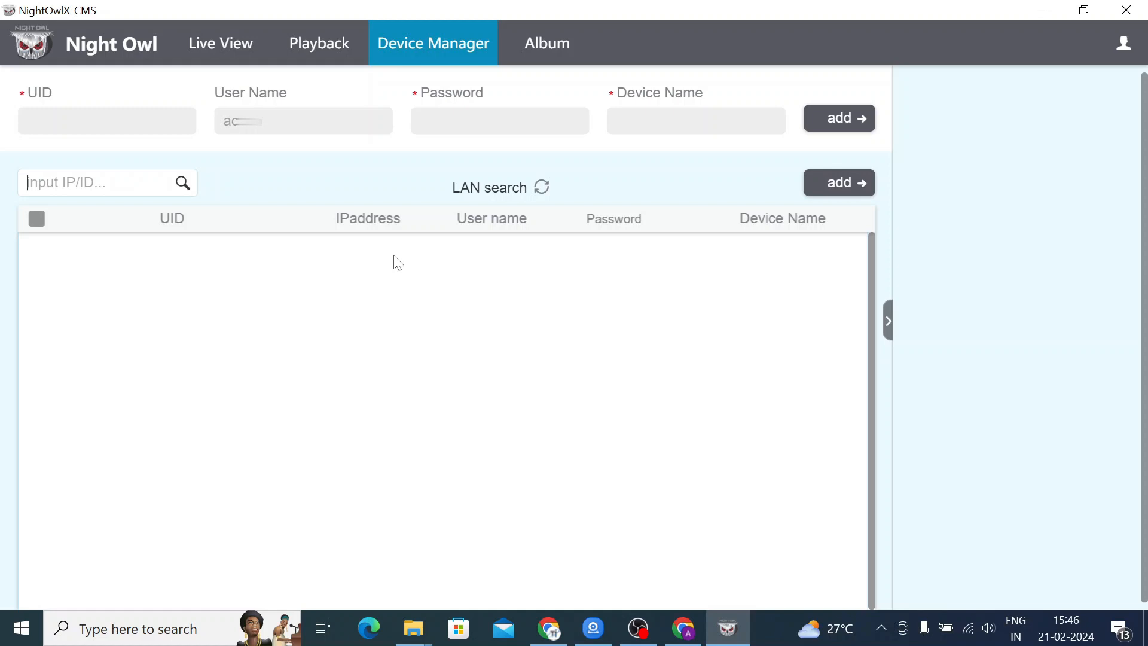
mouse_move(473, 209)
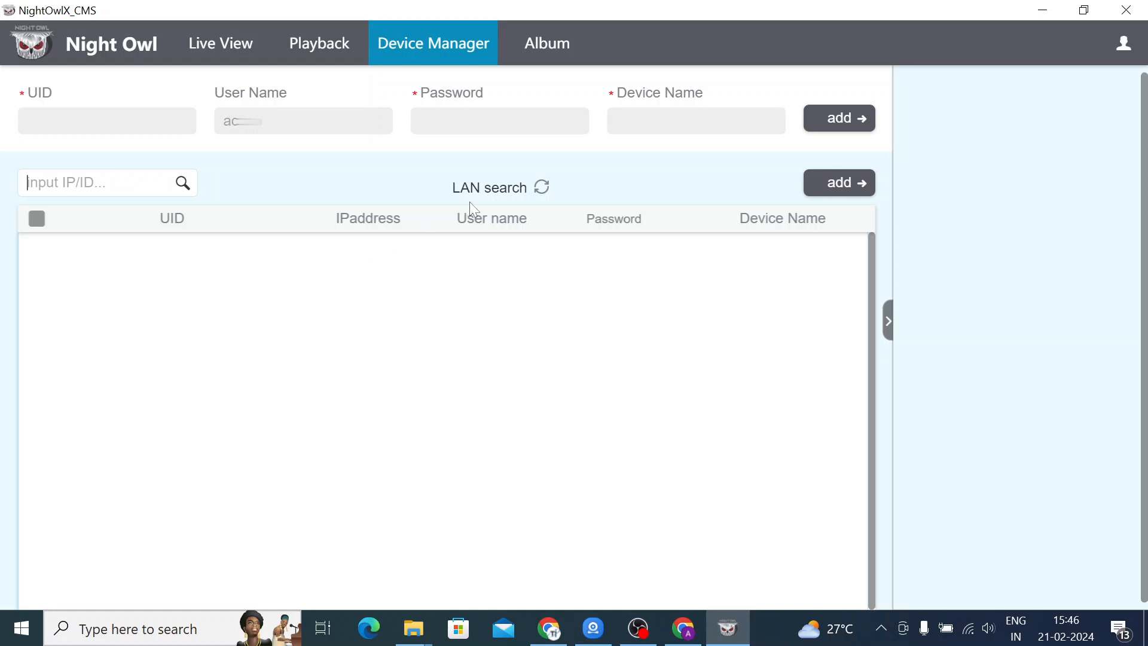
mouse_move(487, 223)
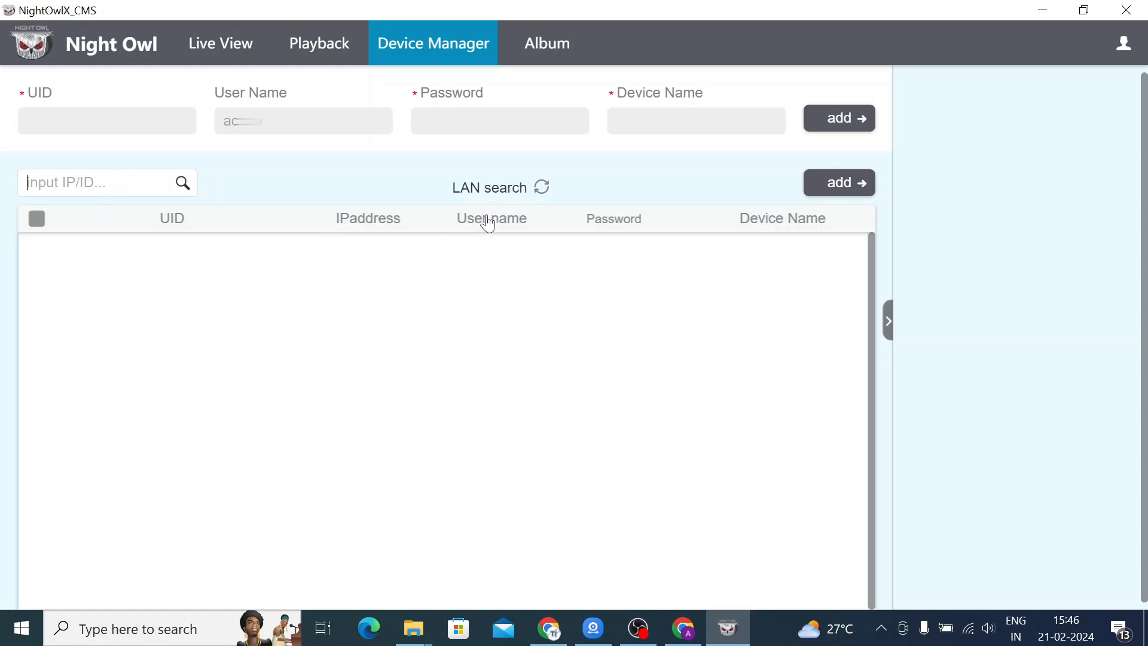
mouse_move(543, 191)
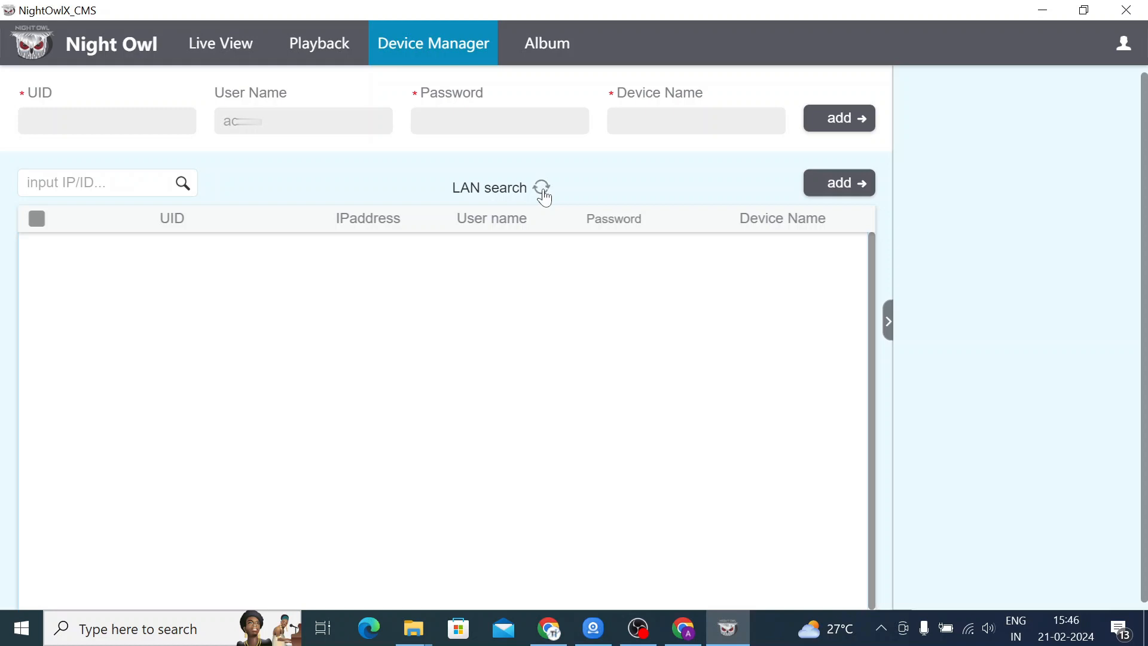
mouse_move(604, 262)
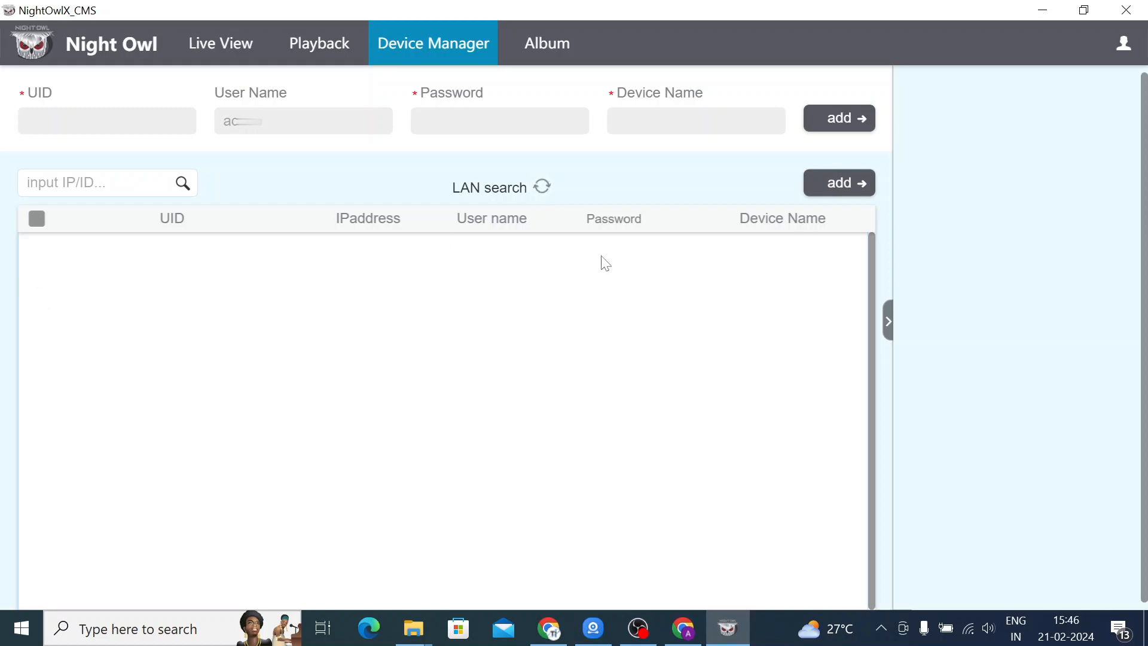
mouse_move(153, 276)
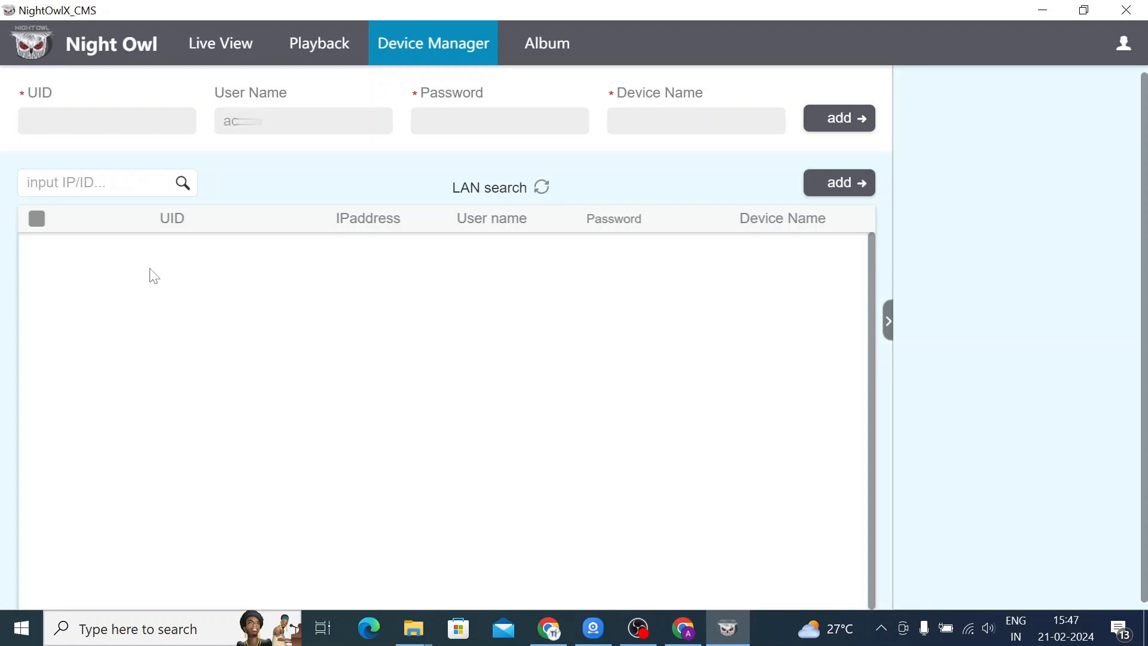
mouse_move(837, 137)
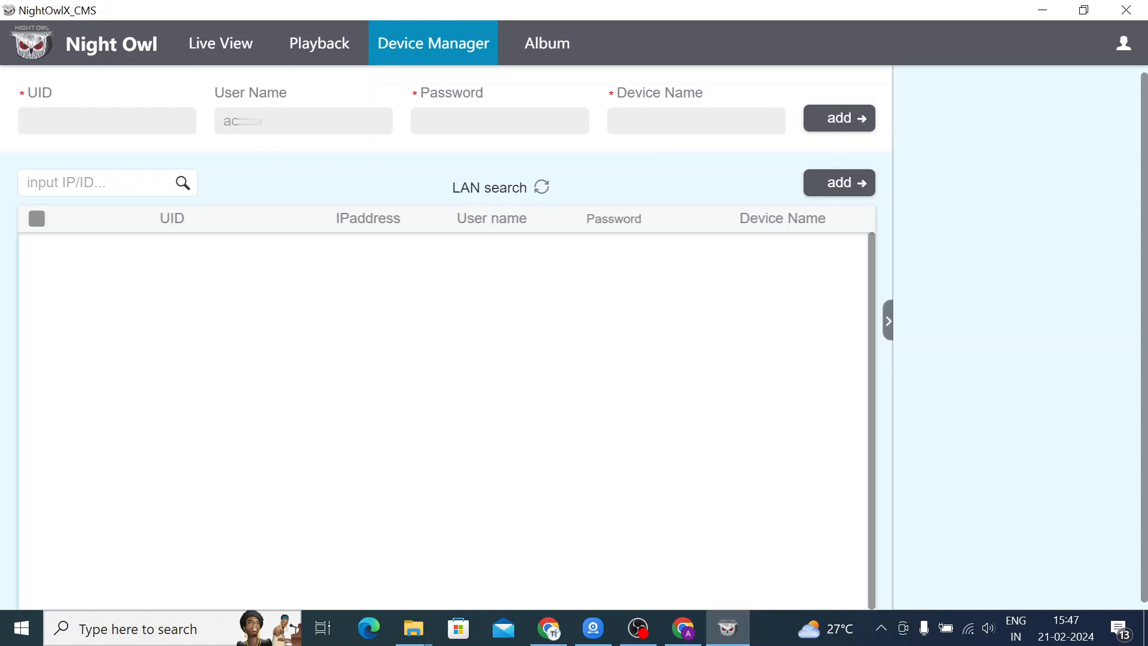
text(09)
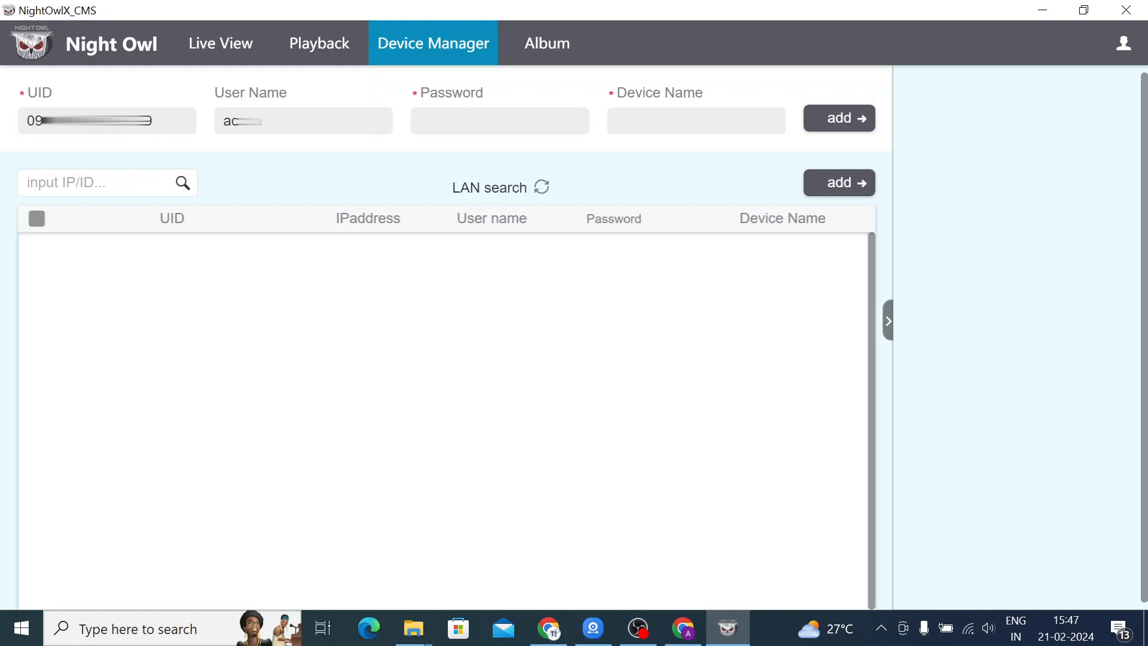
Enter the device password, name the device My Office from the suggestions, and return to Live View
text(••)
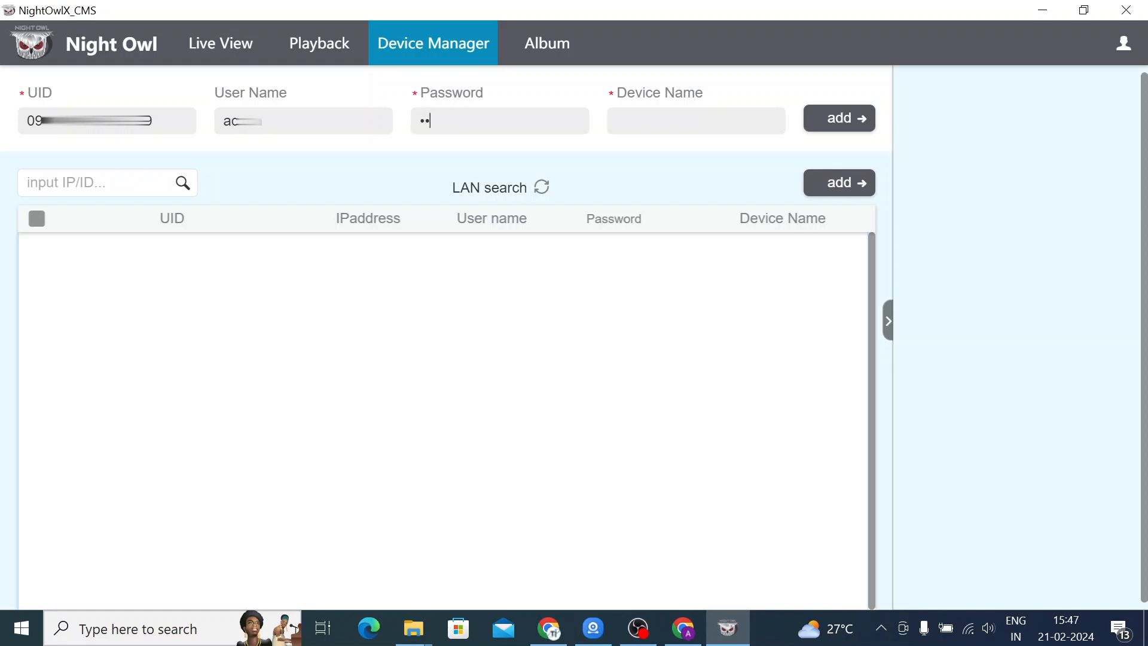
click(696, 120)
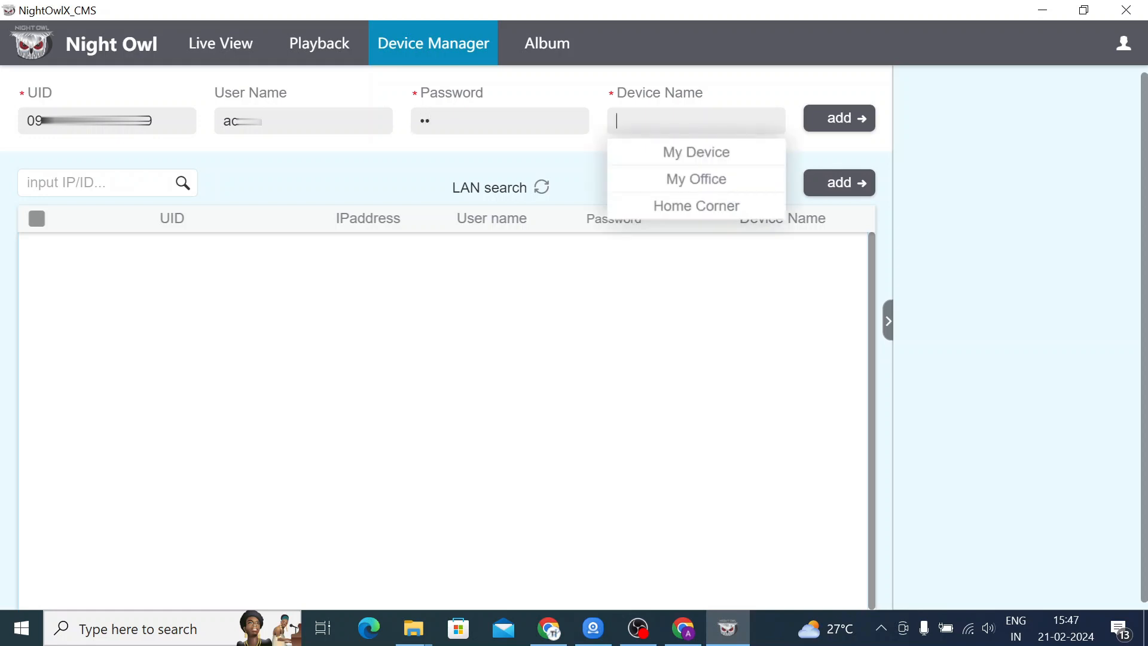
text(Test)
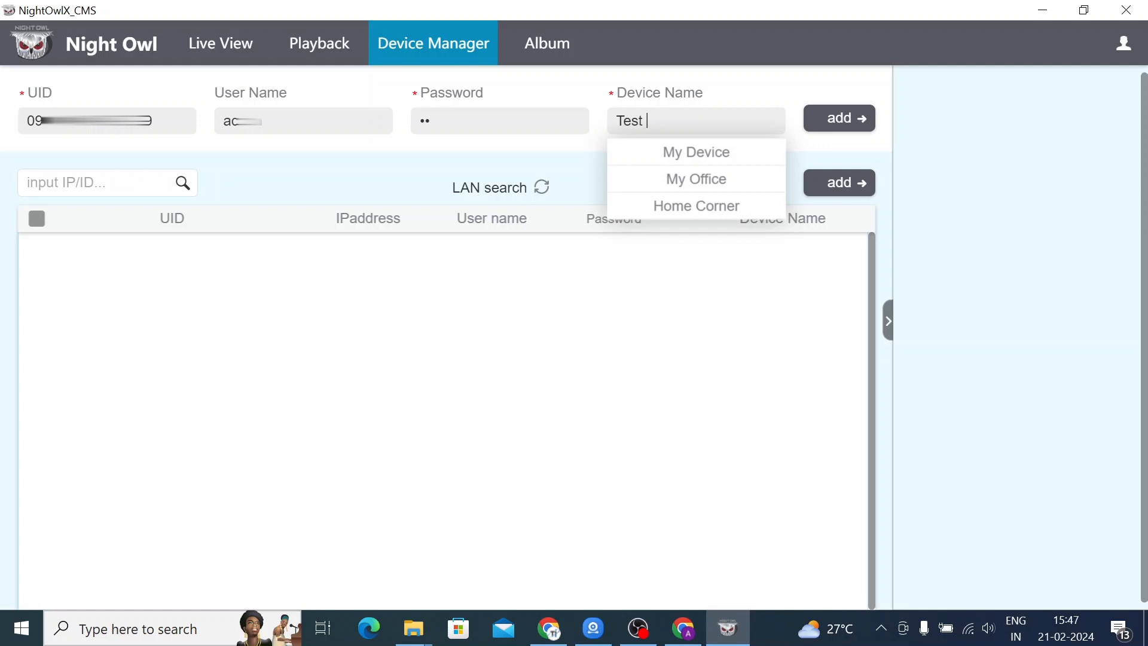
text(Device)
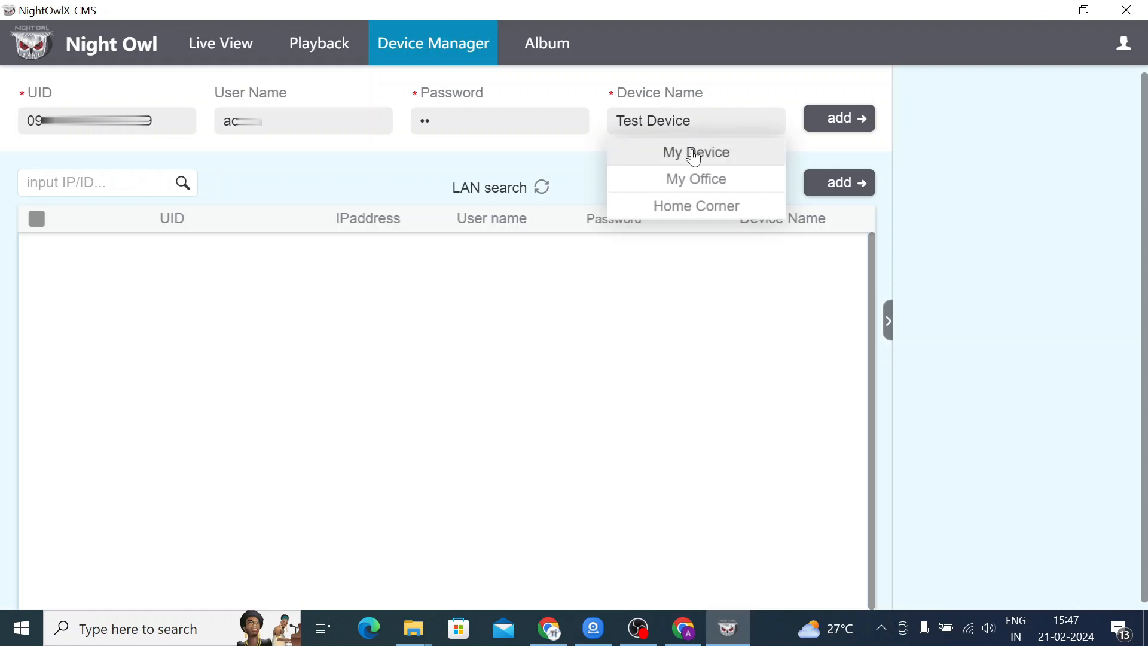
click(696, 179)
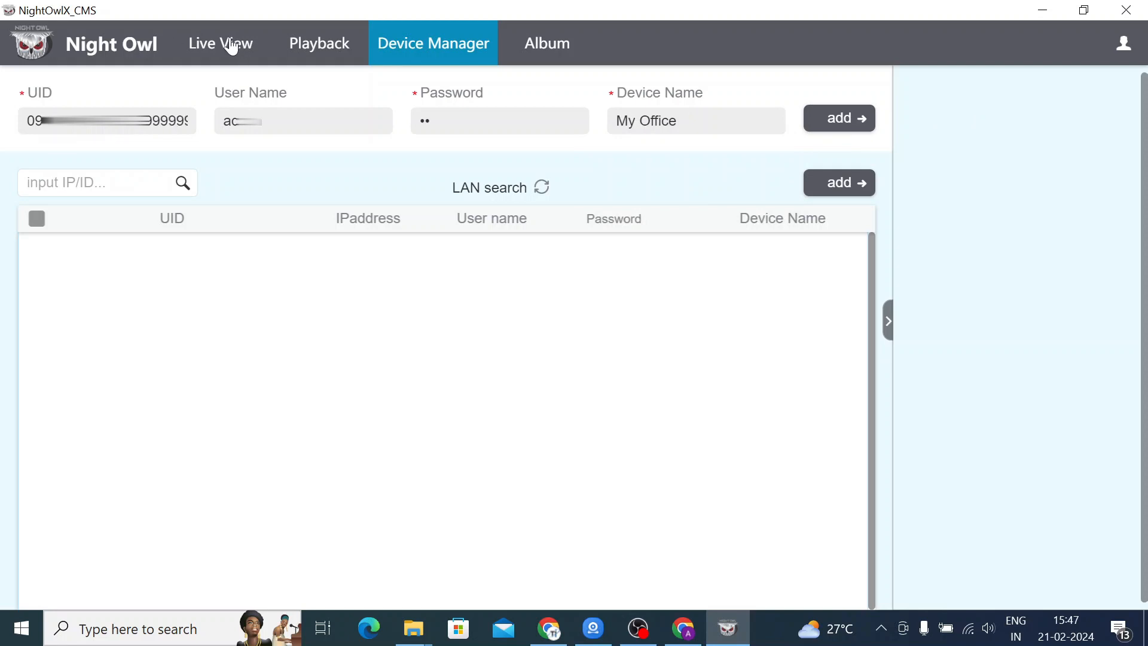
click(220, 43)
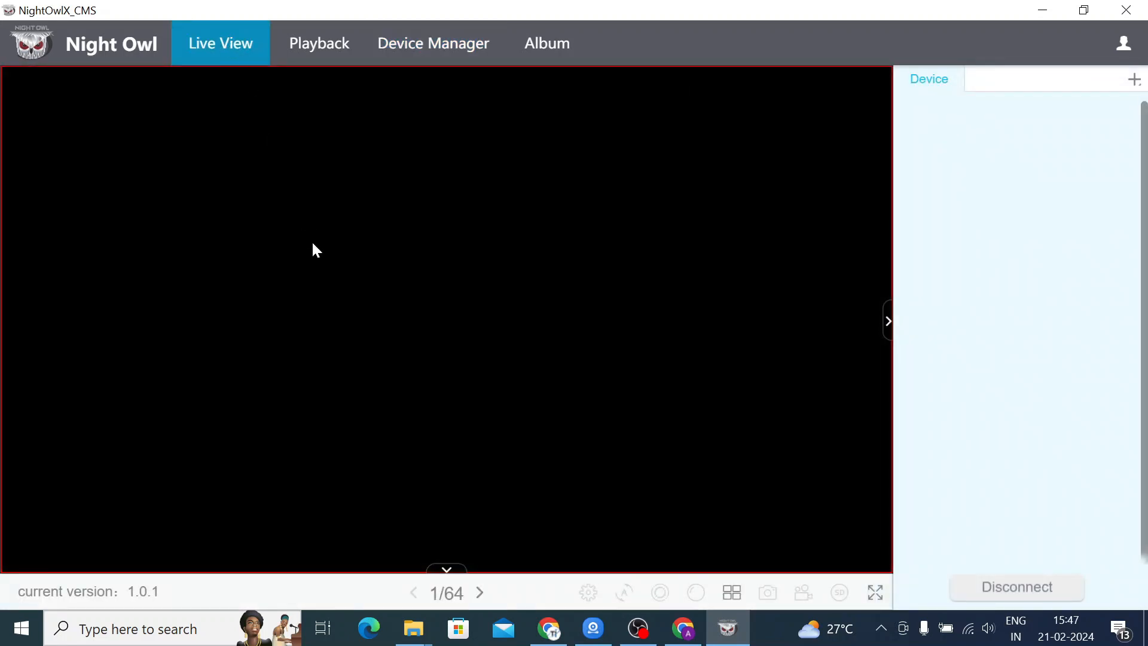